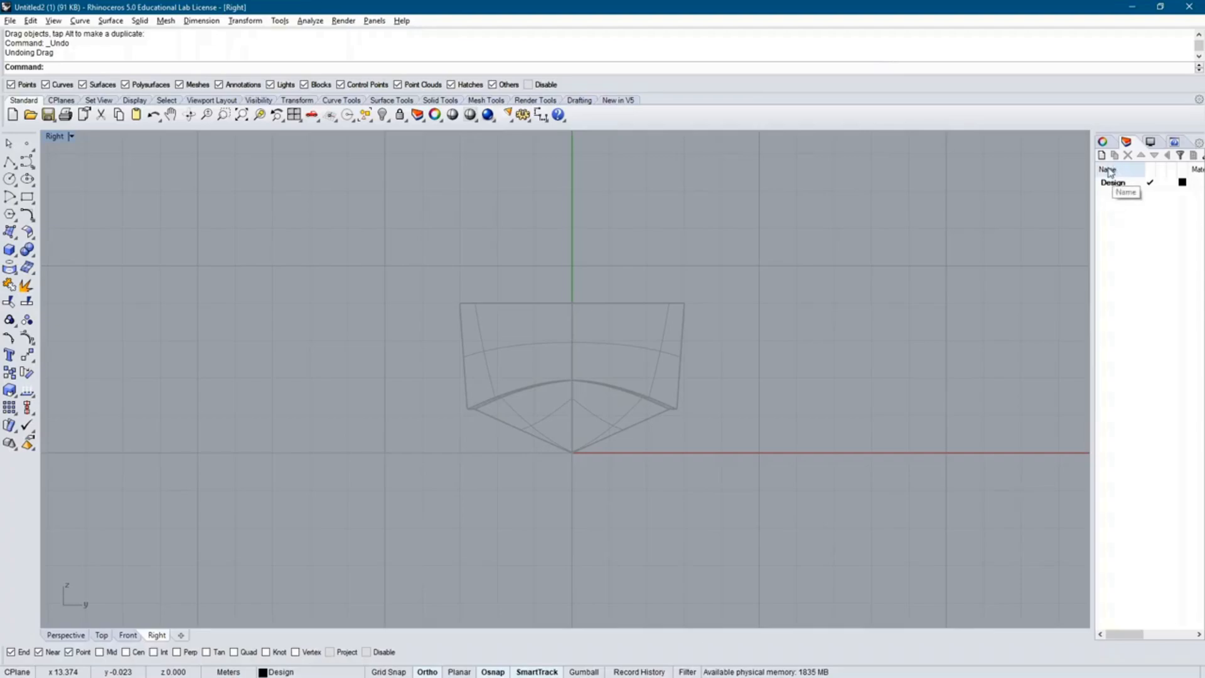
Step: Create a new layer named Body Plan and make it current
left_click(1102, 154)
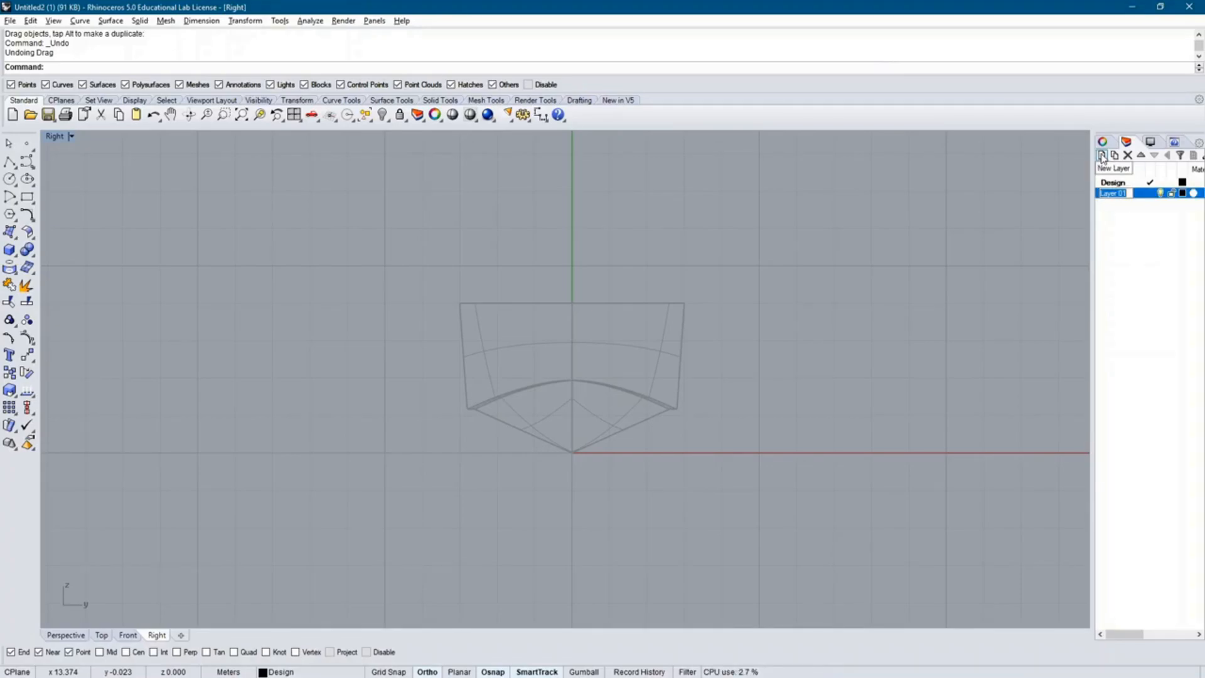
type("Body Plan")
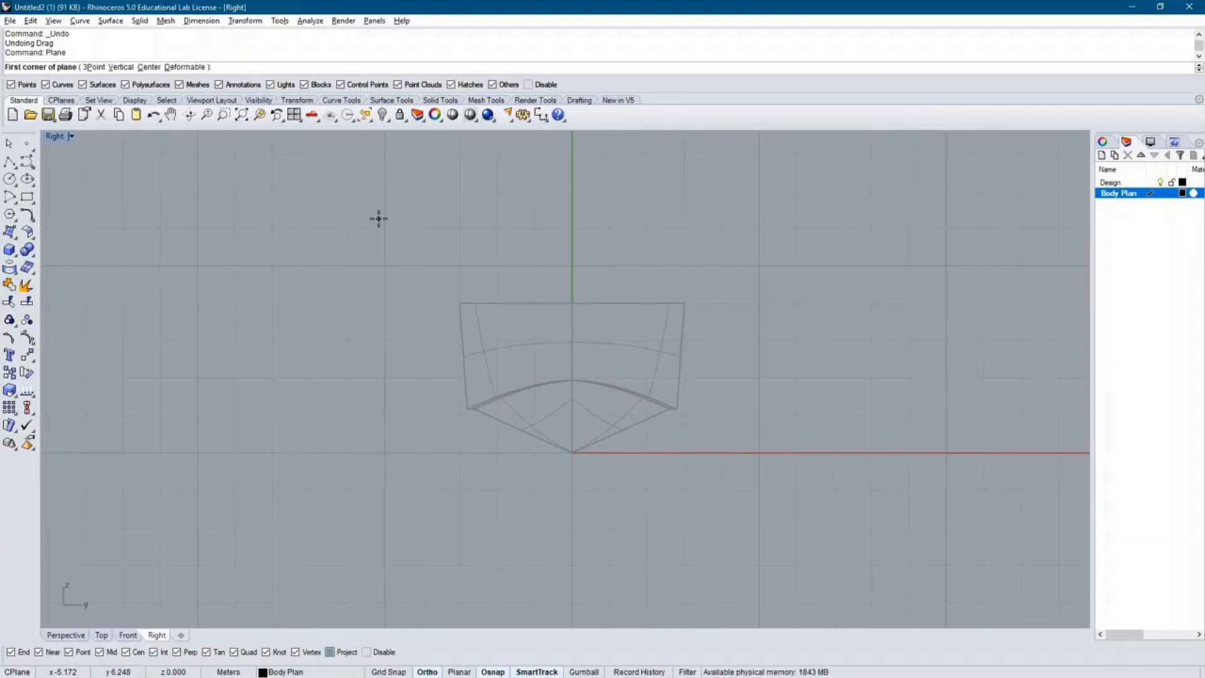
mouse_move(406, 249)
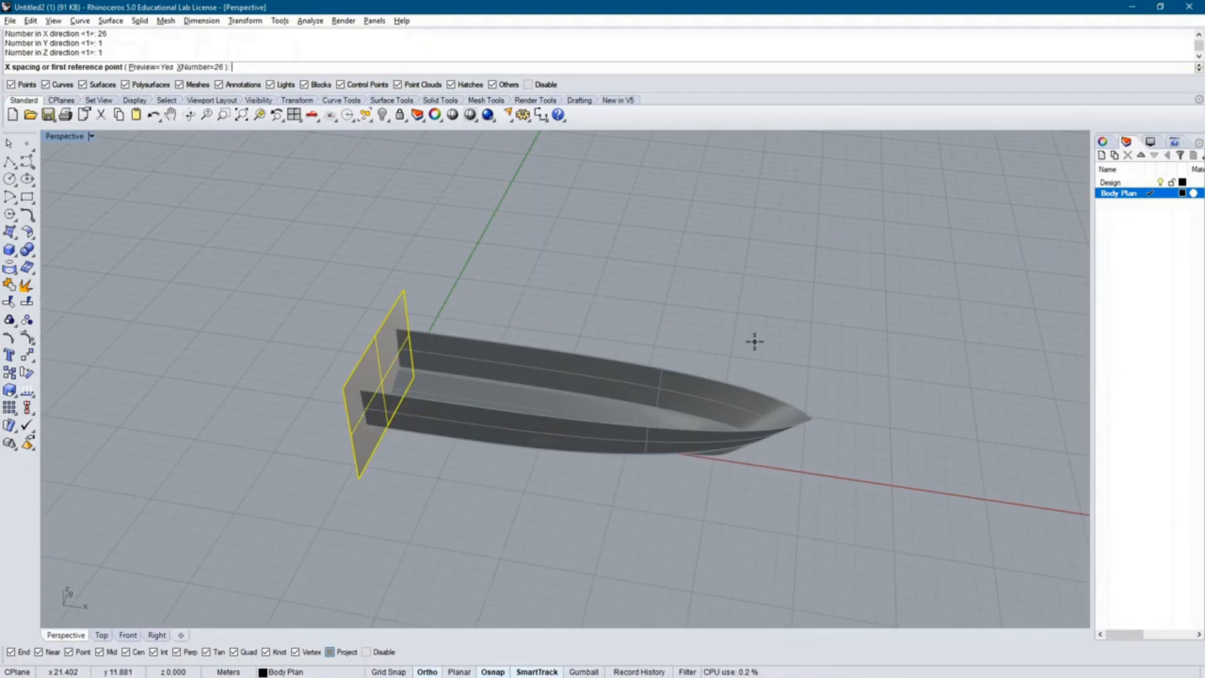
Step: Array the stern station plane into 26 planes with spacing 1 along the hull
type("1")
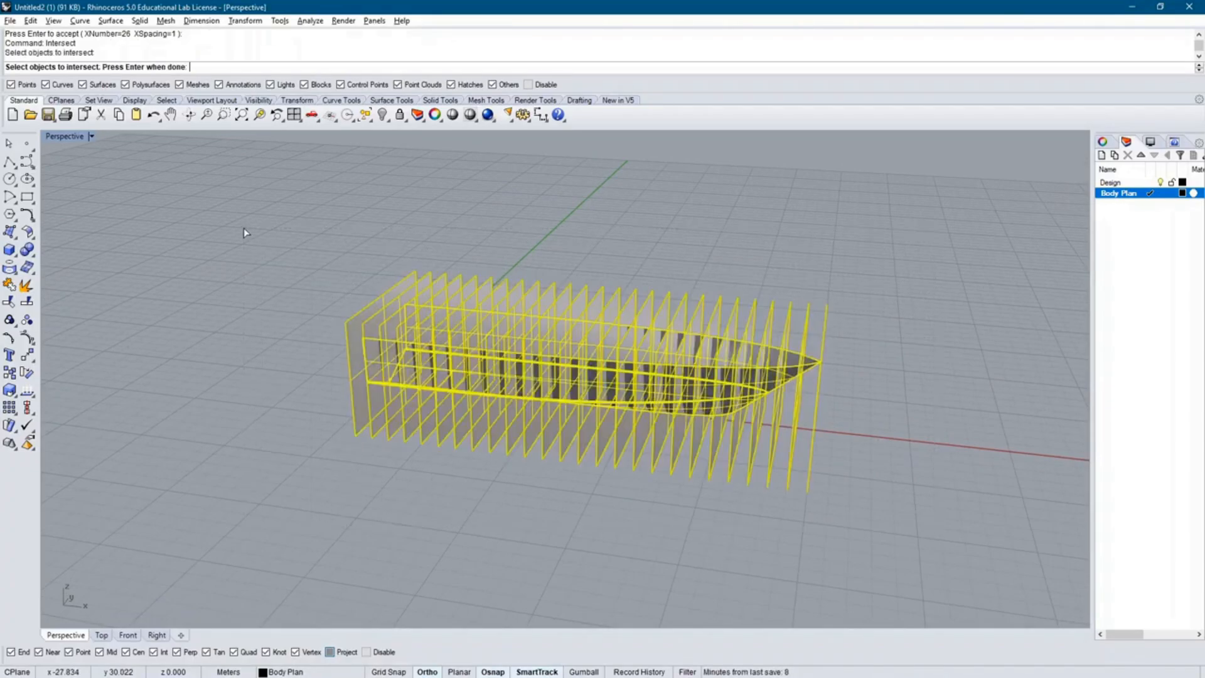
mouse_move(367, 233)
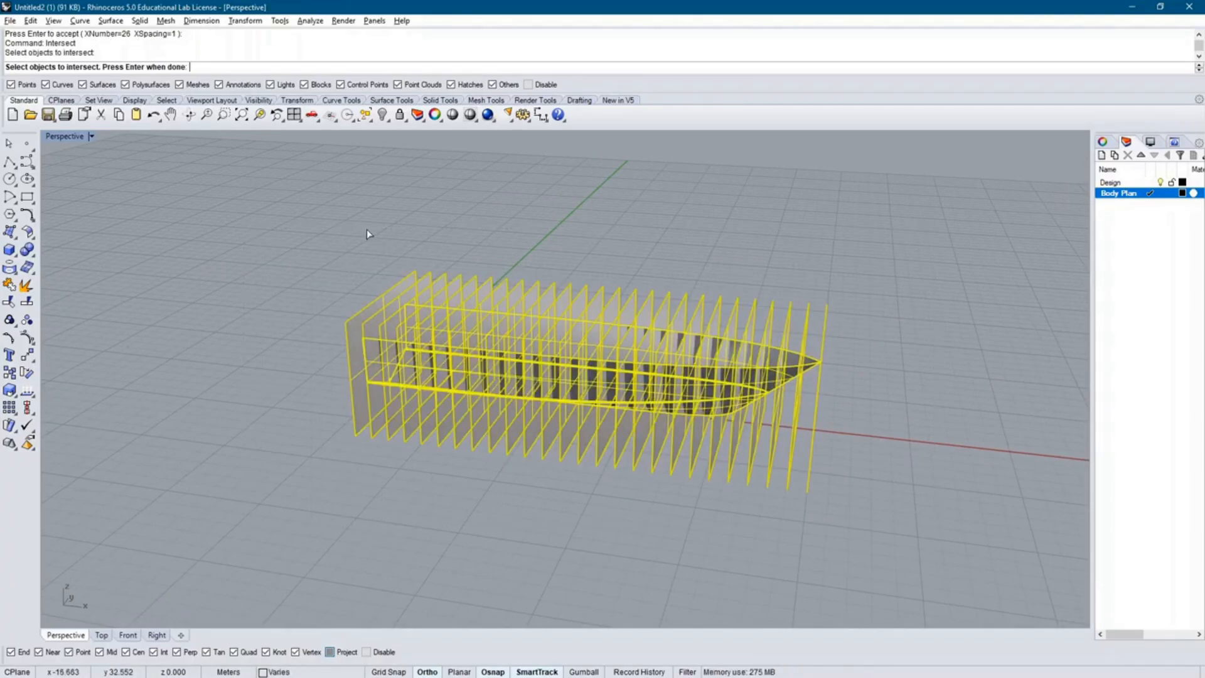
Step: Intersect the 26 planes with the hull into section curves, then delete the planes
key("enter")
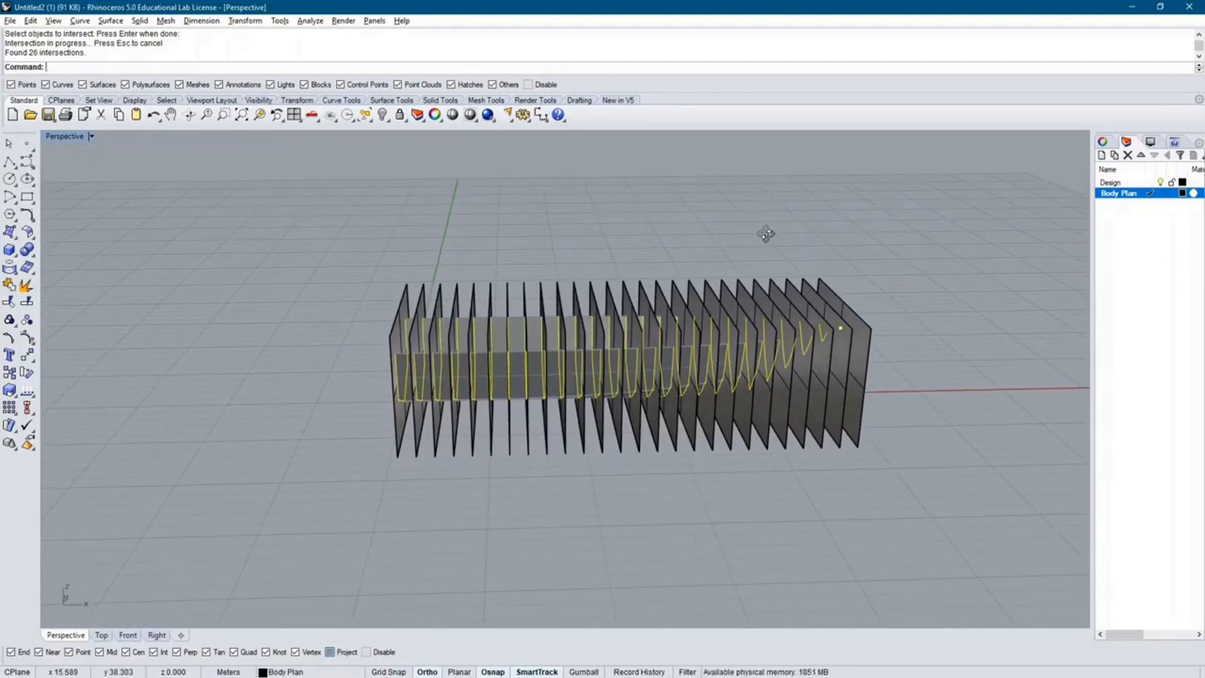
left_click_drag(766, 235, 882, 263)
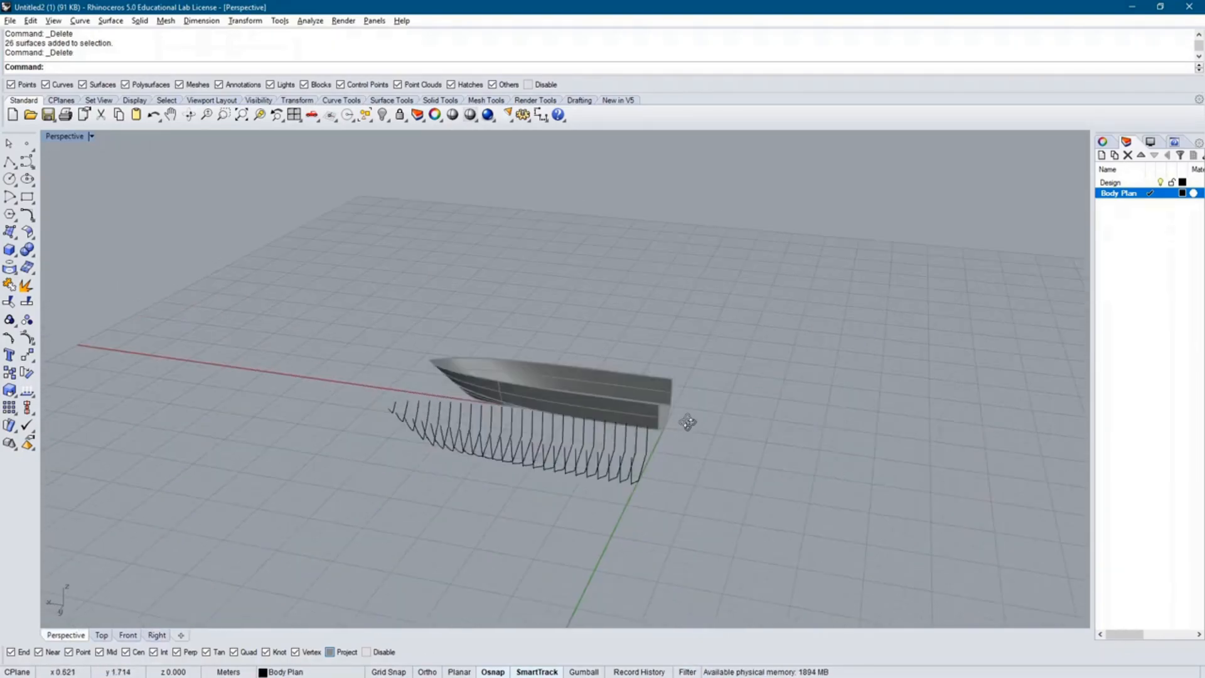
left_click(101, 635)
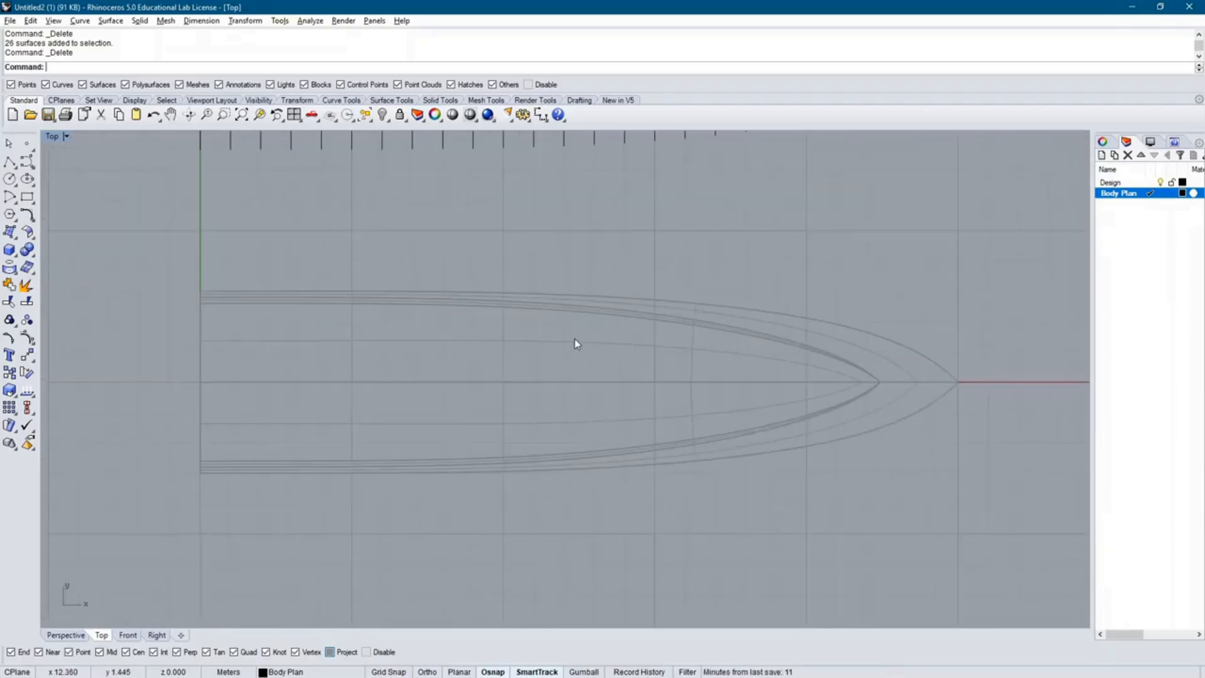
Step: Add a Plan layer and array a horizontal plane into 9 waterlines 0.5 apart
left_click(1103, 156)
type("Plan")
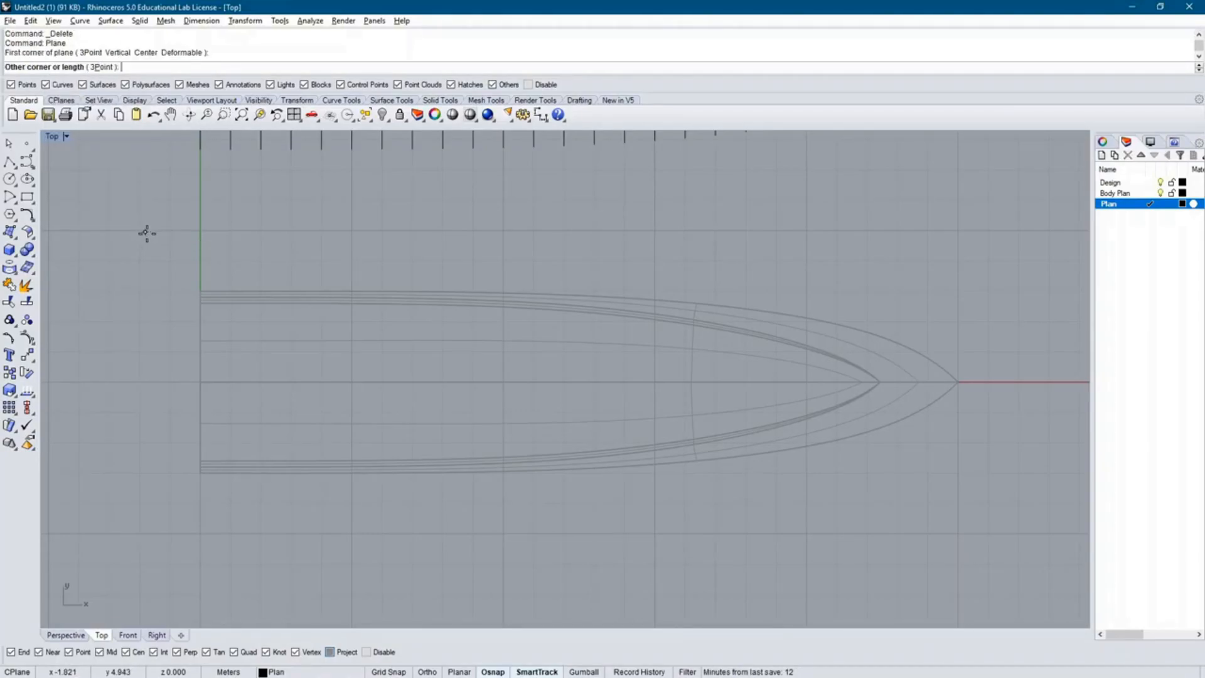
left_click(1026, 542)
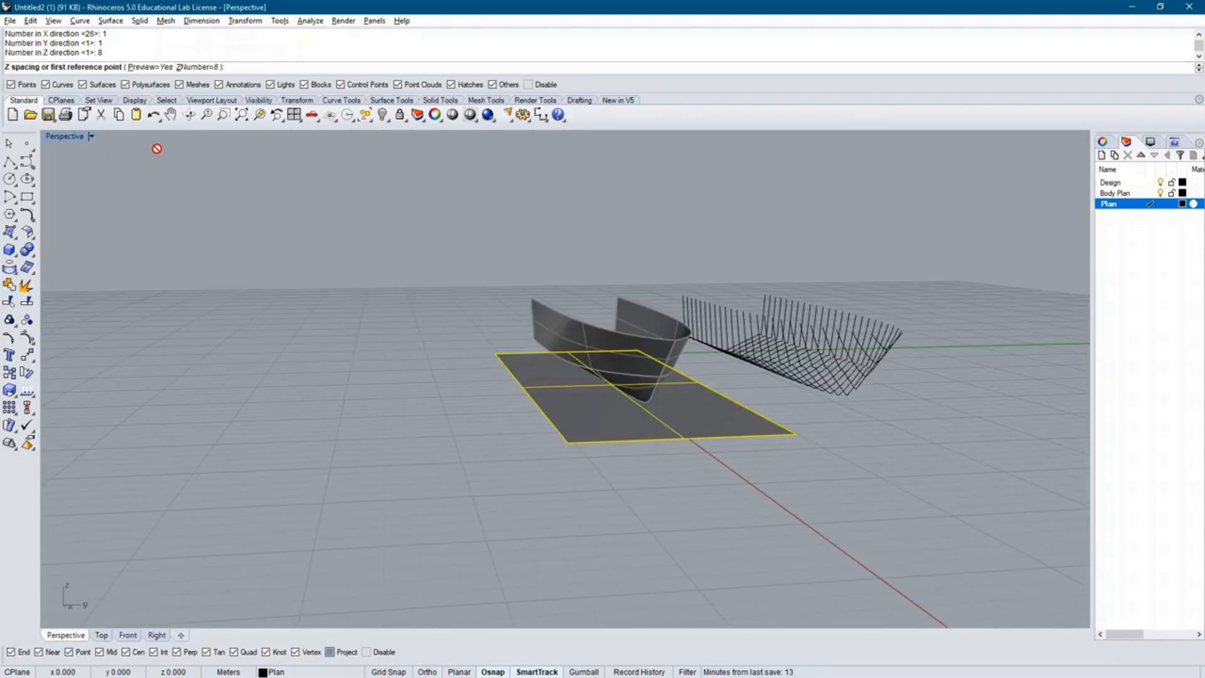
type("0.5")
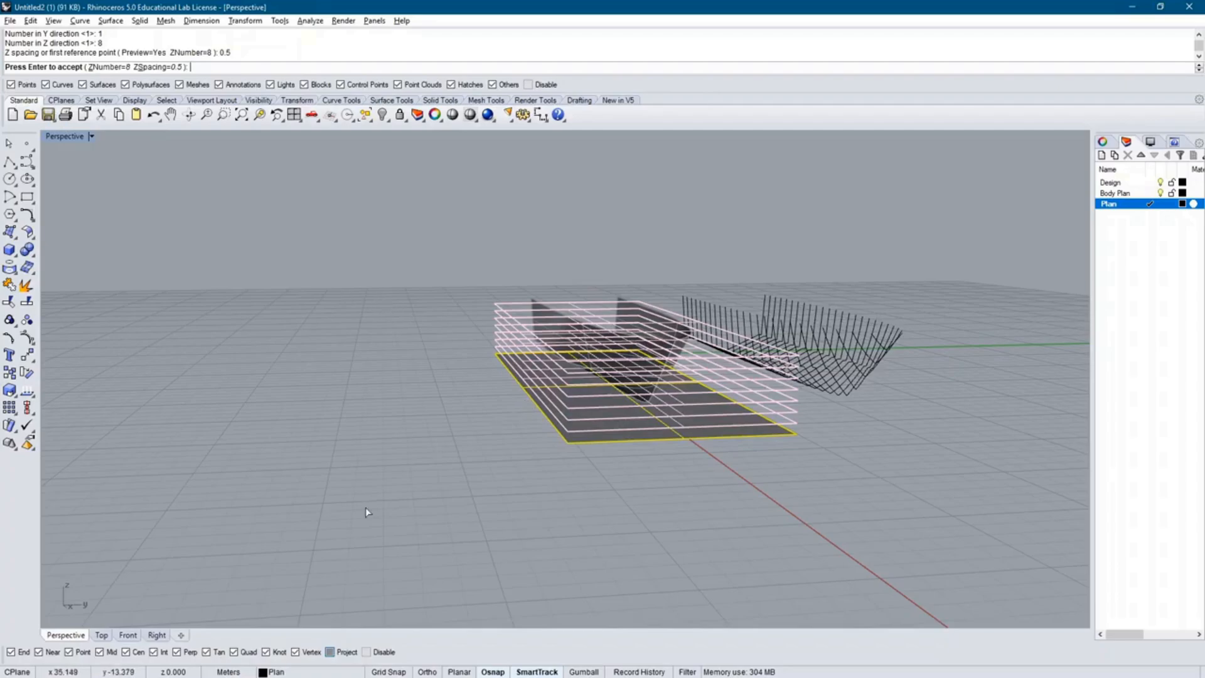
left_click(156, 635)
type("9")
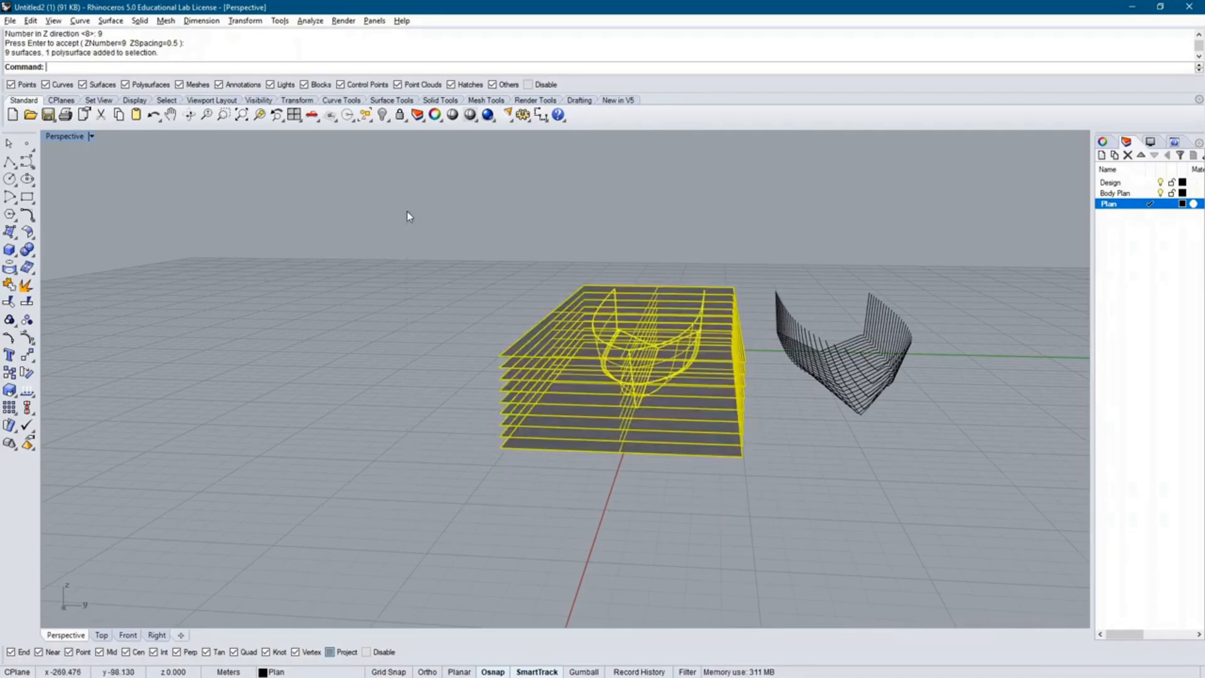
Step: Intersect the 9 waterline planes with the hull to get waterline curves
type("Intersect")
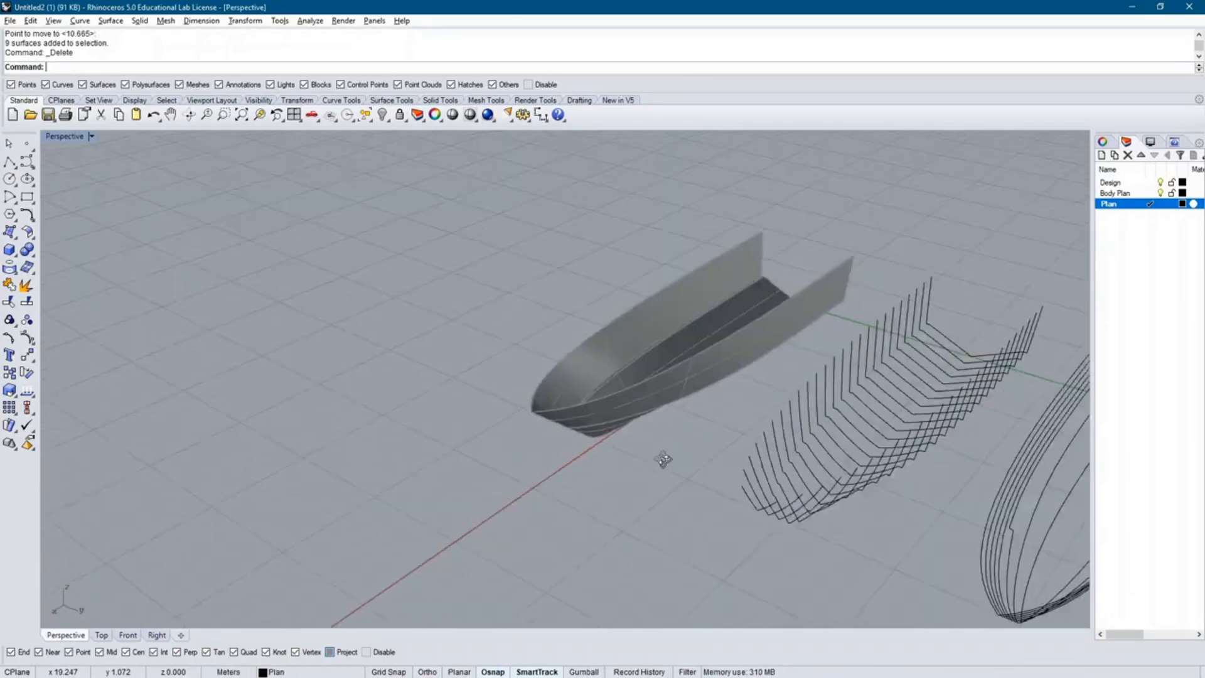
Step: Add a Profile layer and draw a rectangular plane around the station sections
left_click_drag(663, 459, 948, 257)
type("Plane")
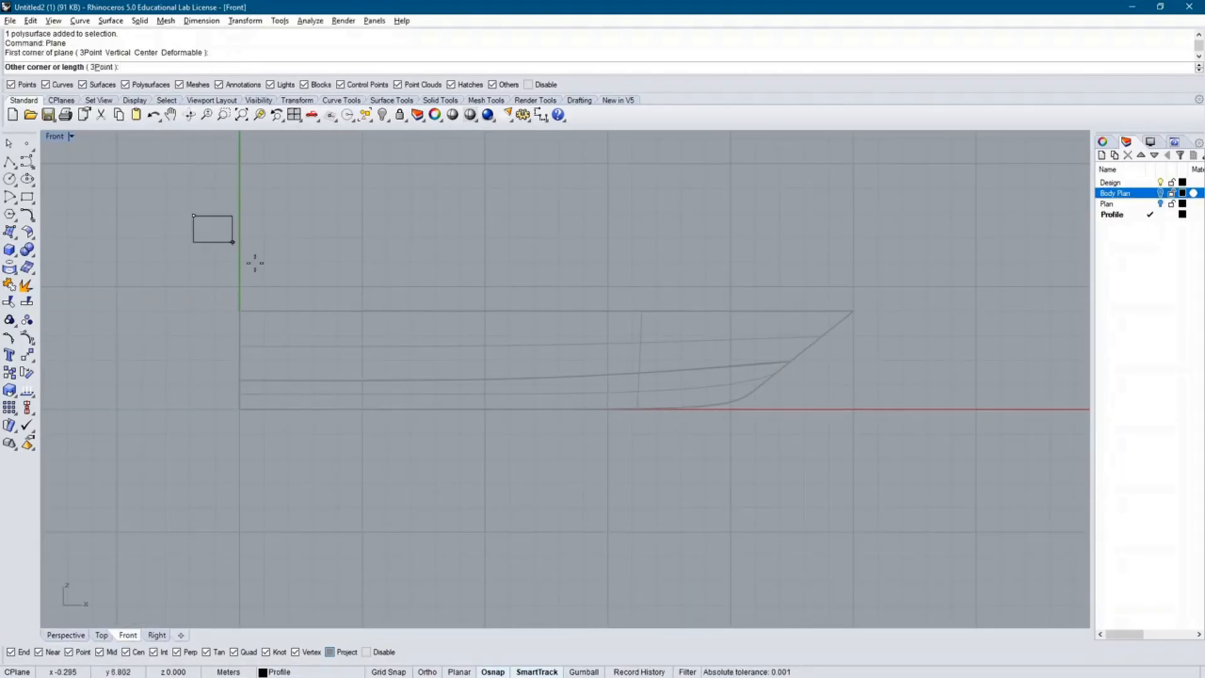
left_click(901, 502)
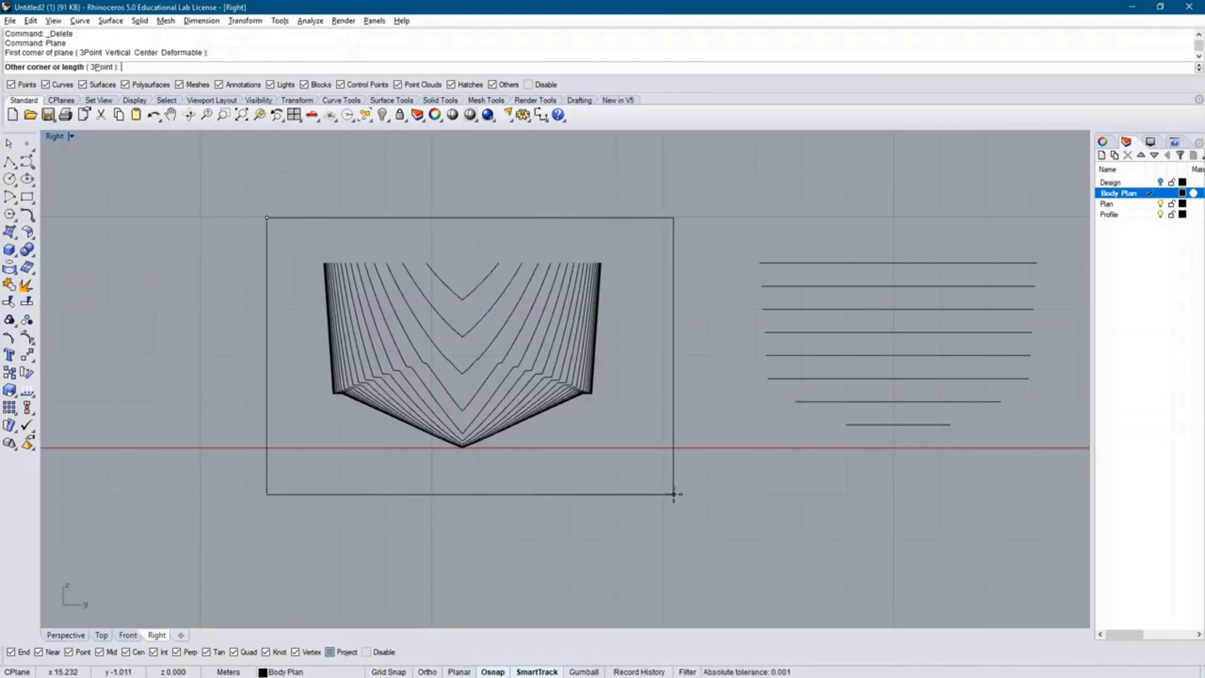
Step: Project the station section curves onto their body-plan backing plane
left_click(65, 635)
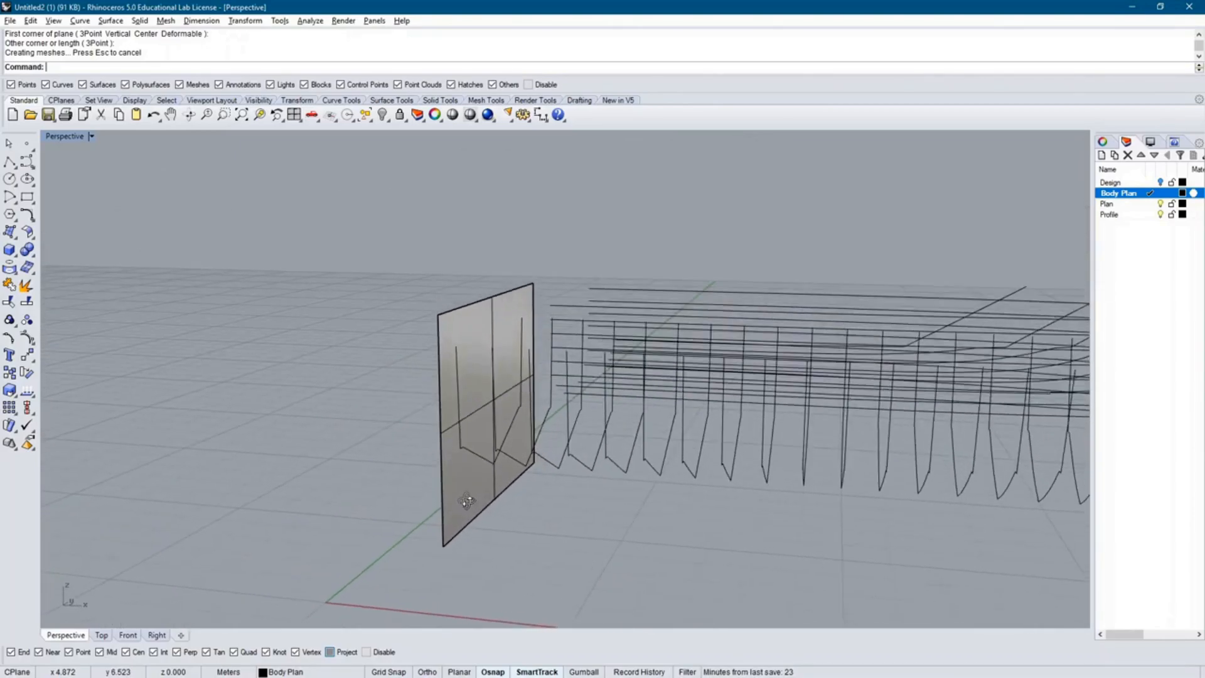
left_click(155, 635)
type("Project")
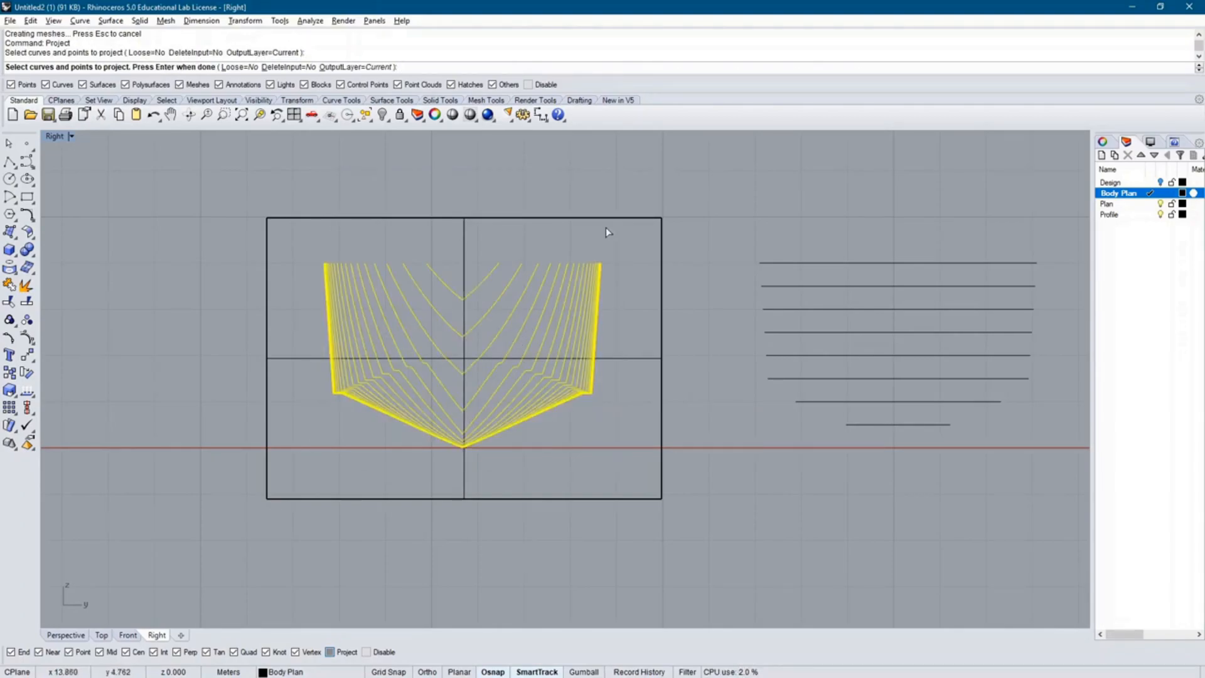
key("Enter")
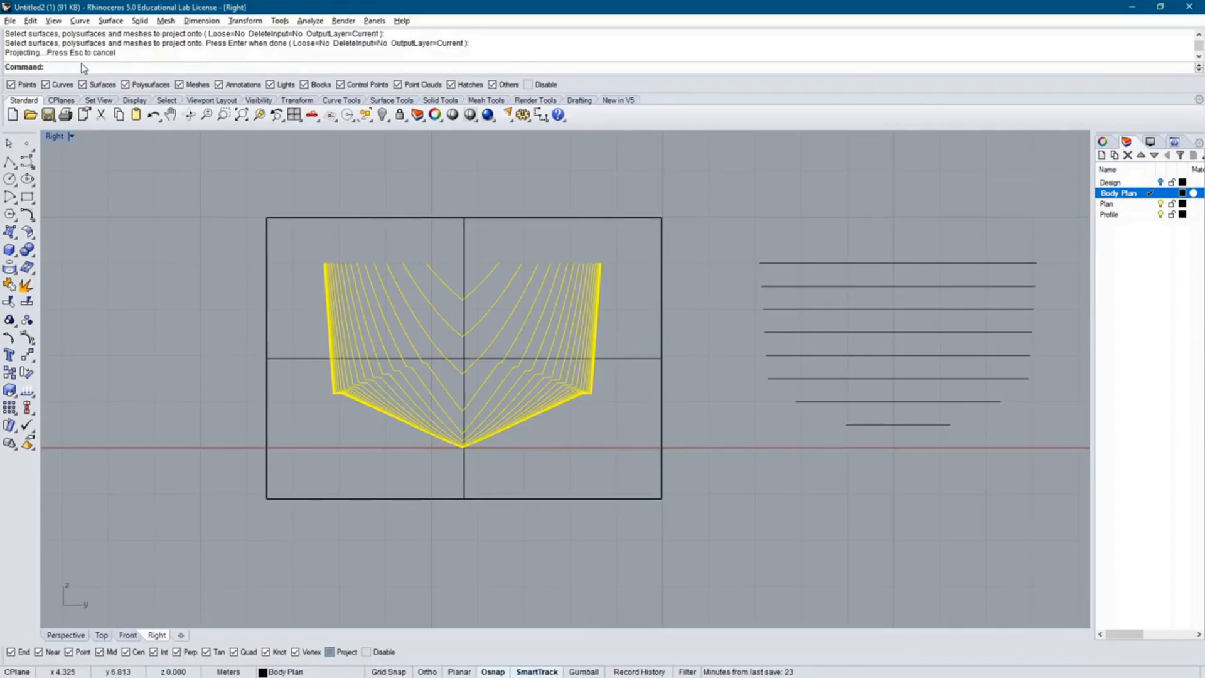
mouse_move(549, 588)
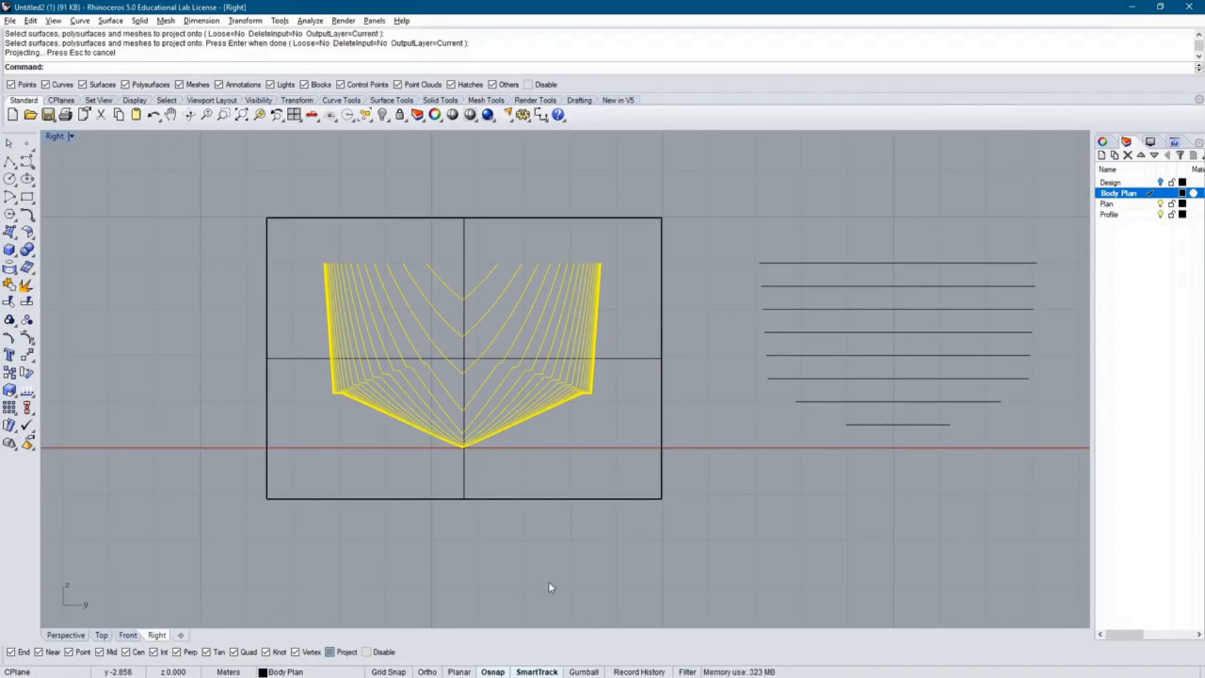
Step: Draw a flat plane beneath the waterline curves on the Plan layer and delete the originals
left_click(65, 635)
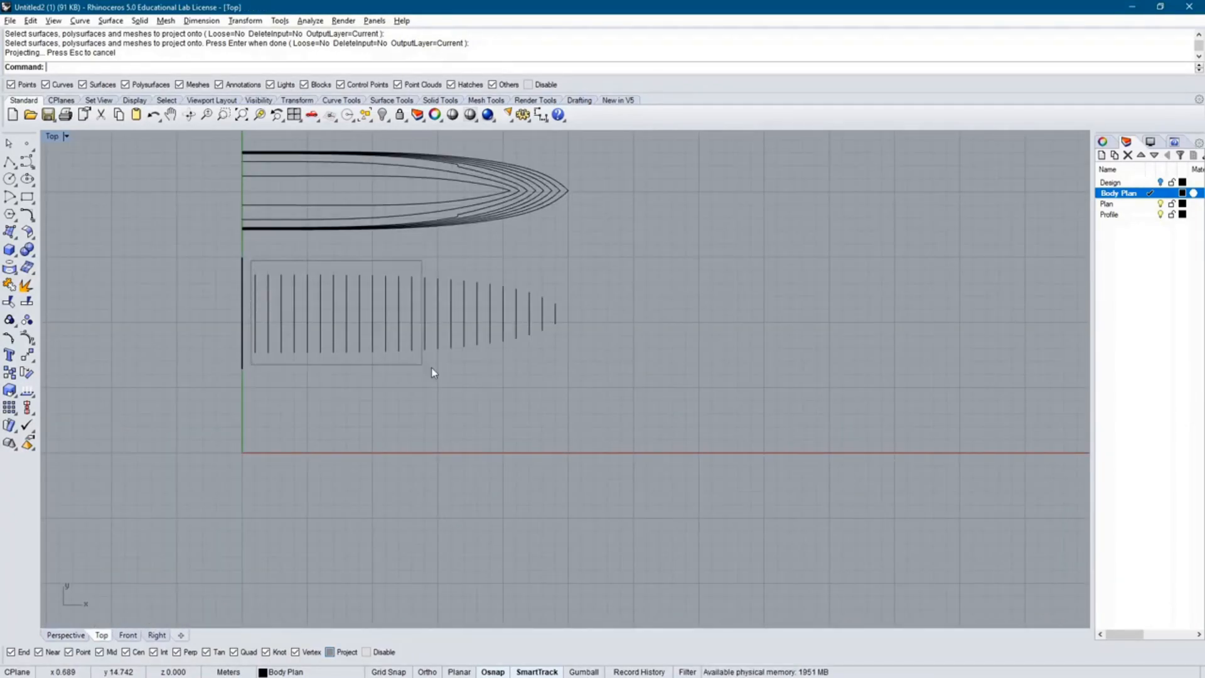
key("Delete")
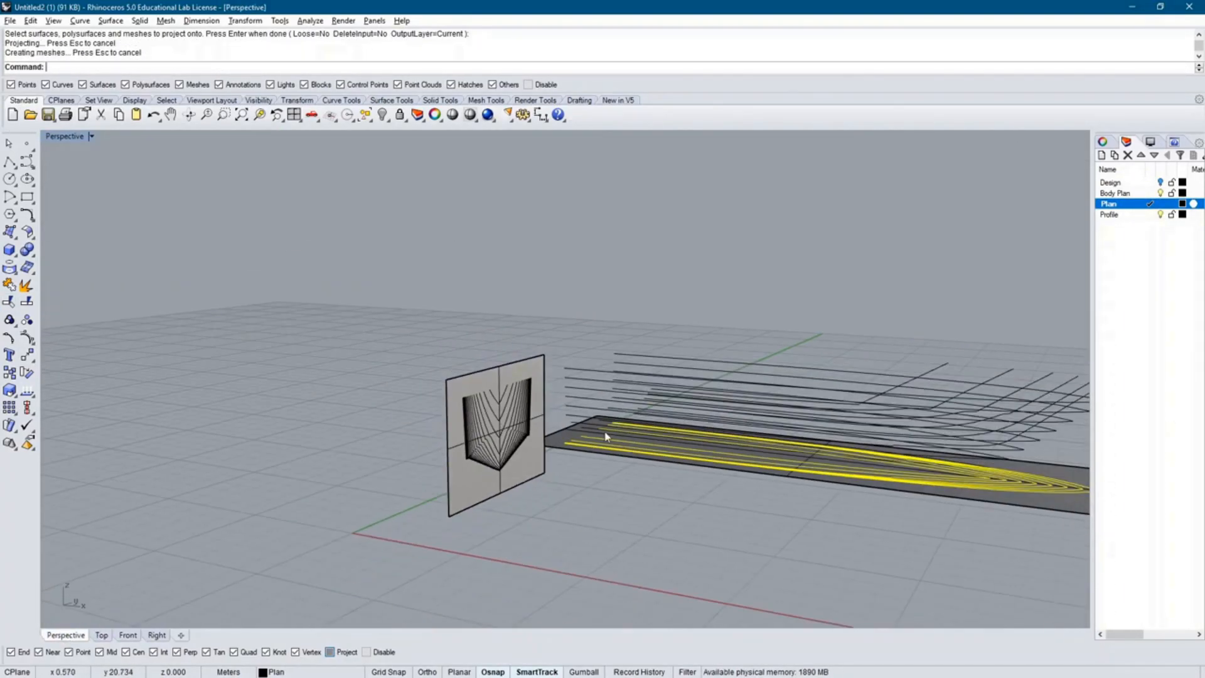
Step: Project the profile curves onto a vertical backing plane and delete the six originals
left_click(156, 635)
type("Project")
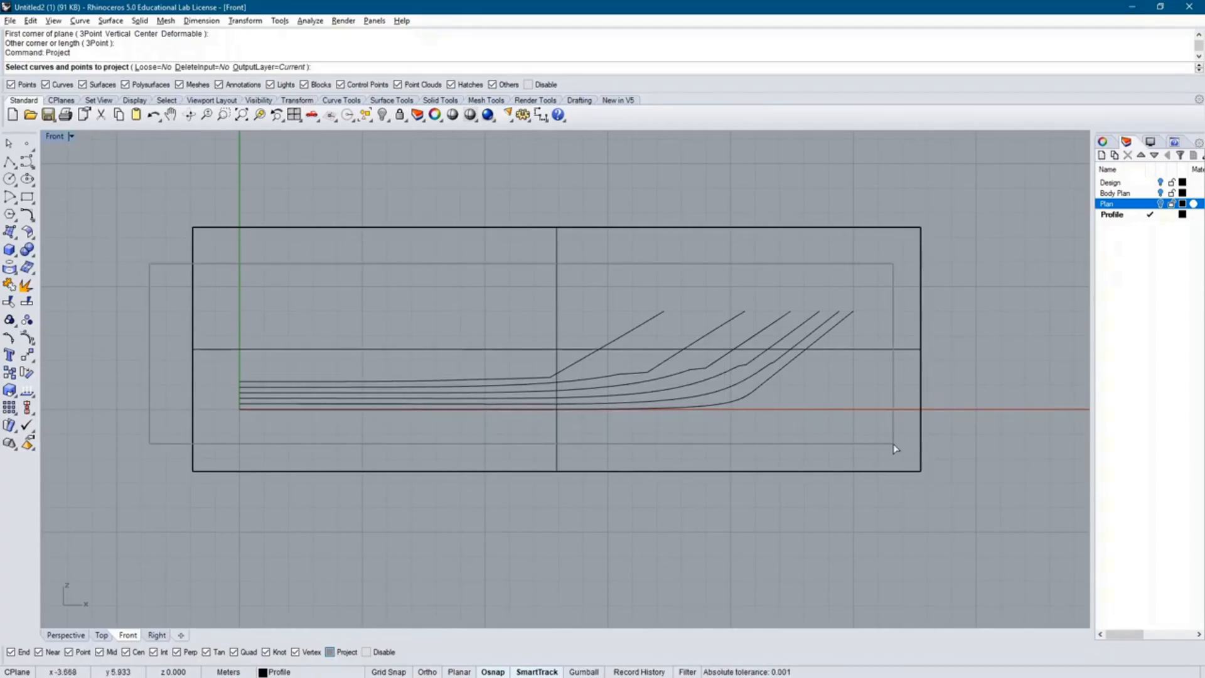
left_click(65, 634)
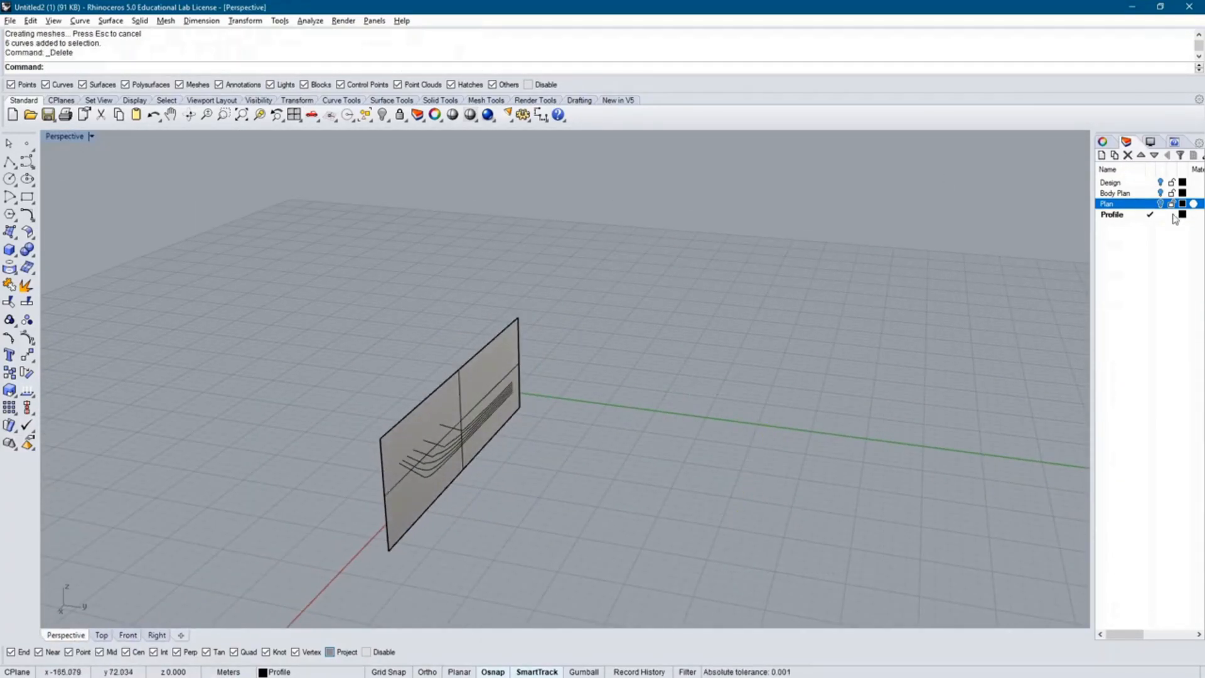
Step: Move the body plan, plan and profile panels into a vertical stack in Top view
left_click(100, 634)
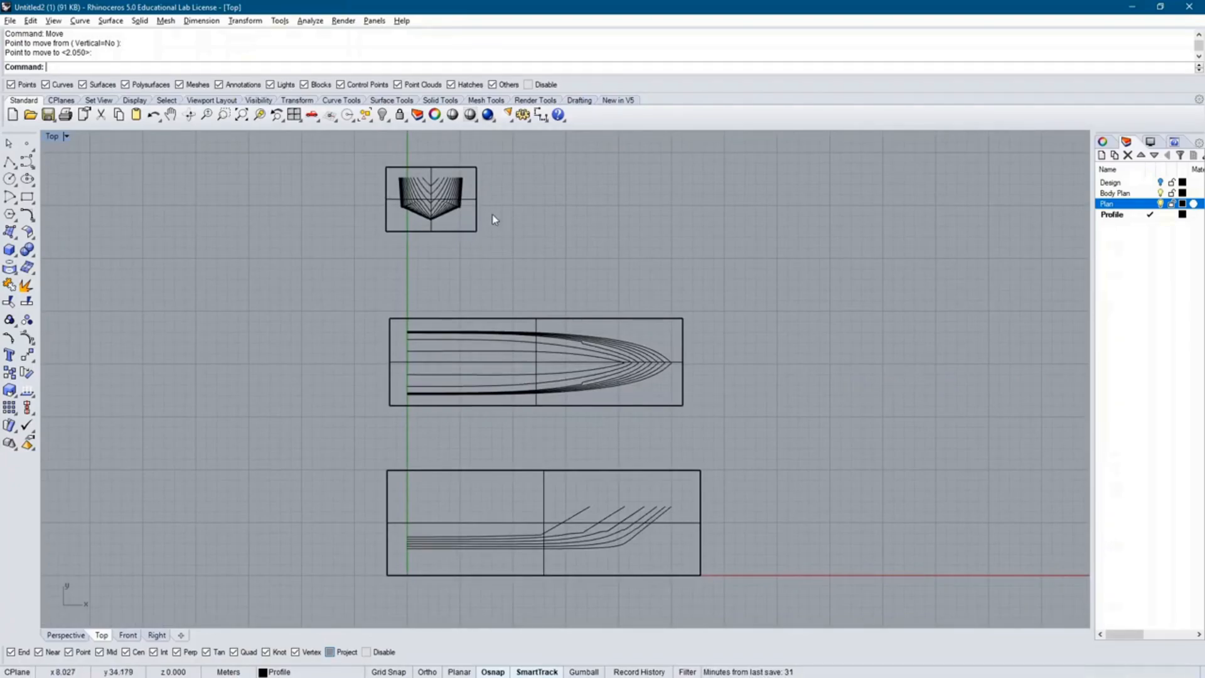
mouse_move(497, 257)
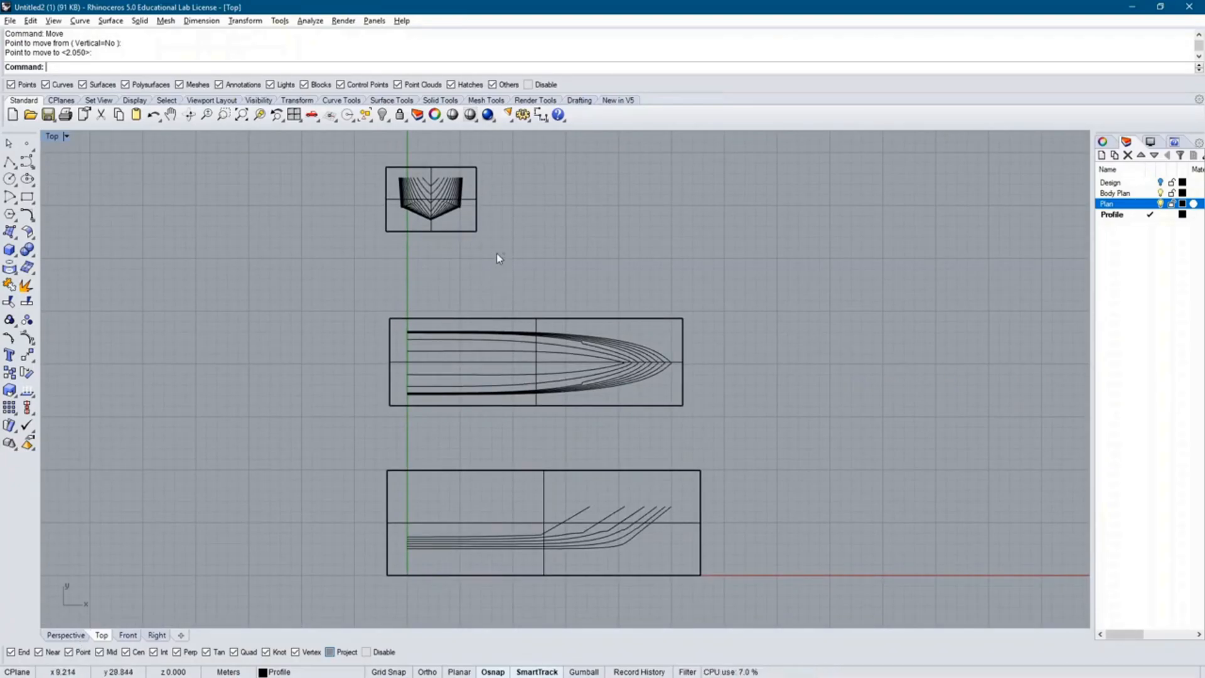
left_click(430, 198)
type("Trim")
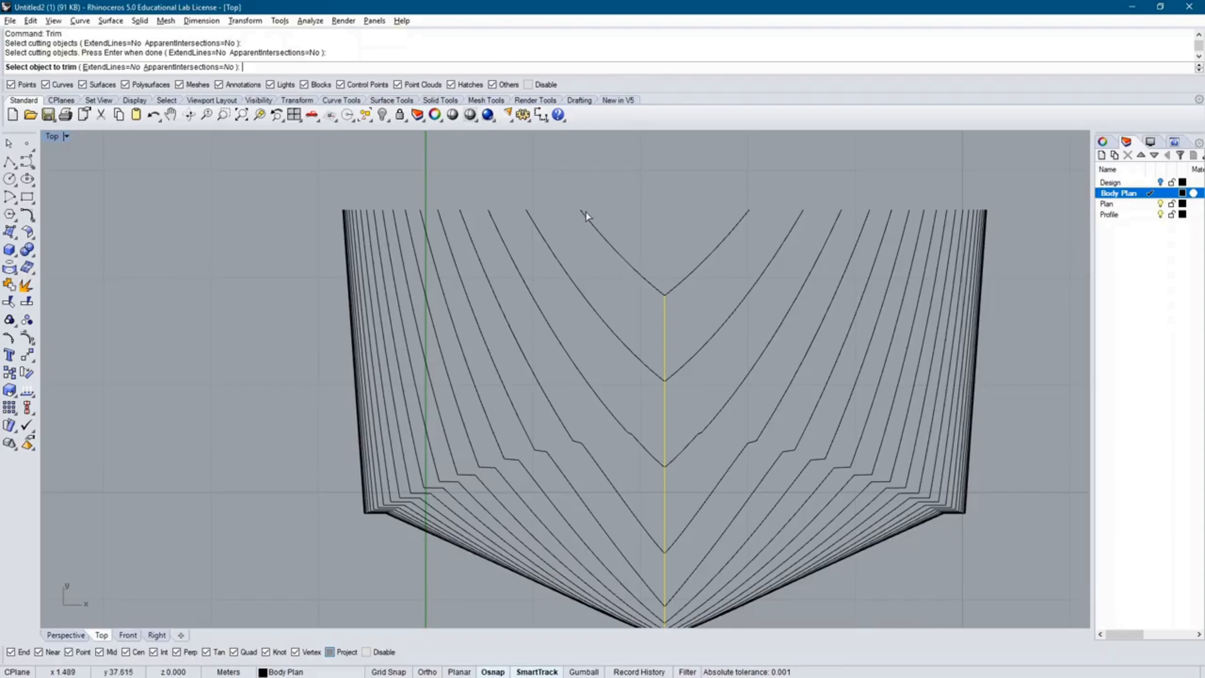
Step: Trim the body plan's station curves at the centreline, picking overlapping curves from the Selection Menu
left_click(584, 217)
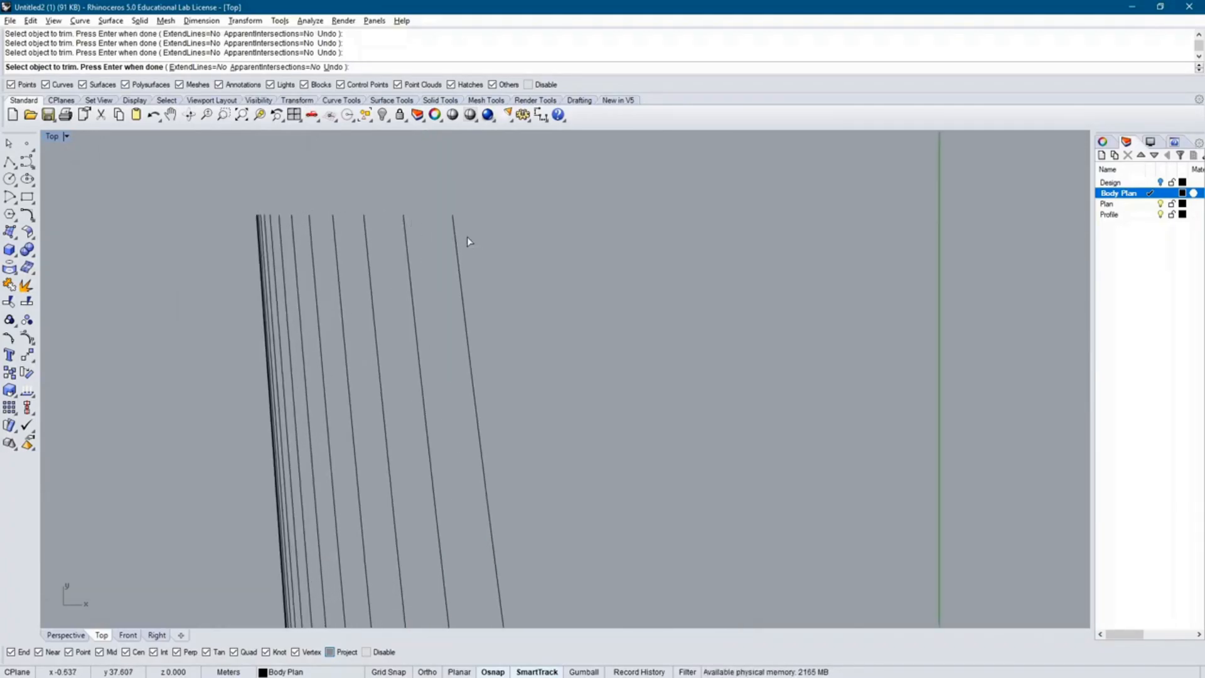
left_click(468, 241)
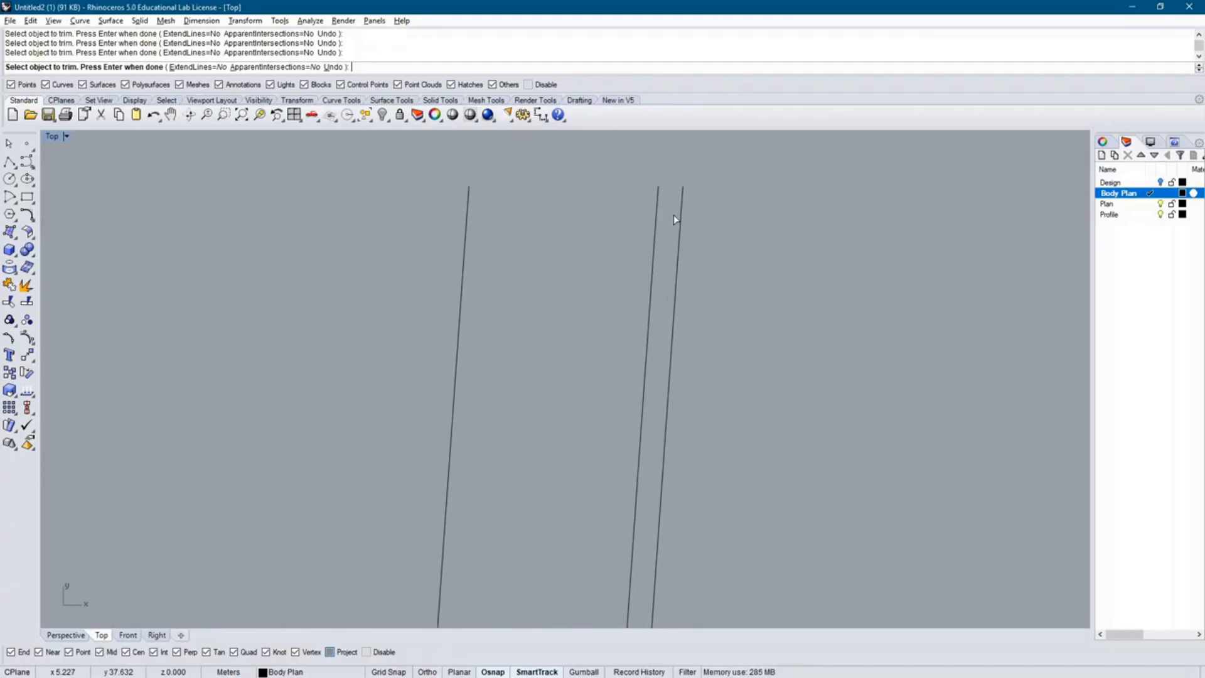
mouse_move(682, 251)
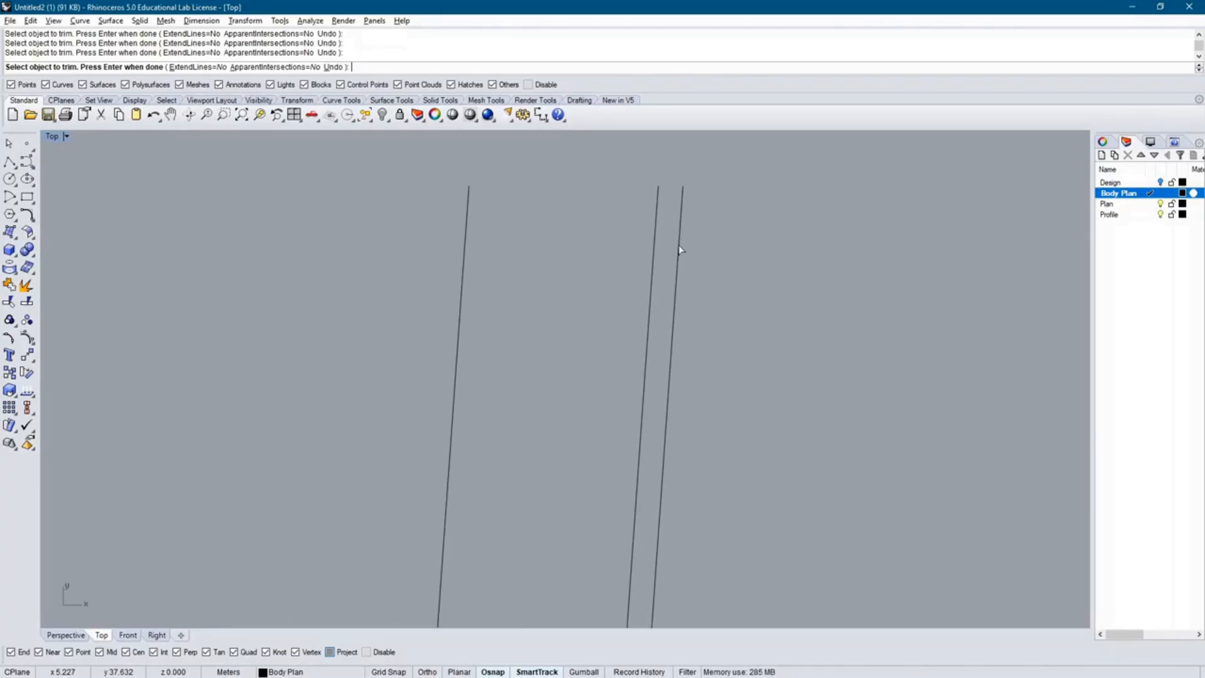
left_click(679, 250)
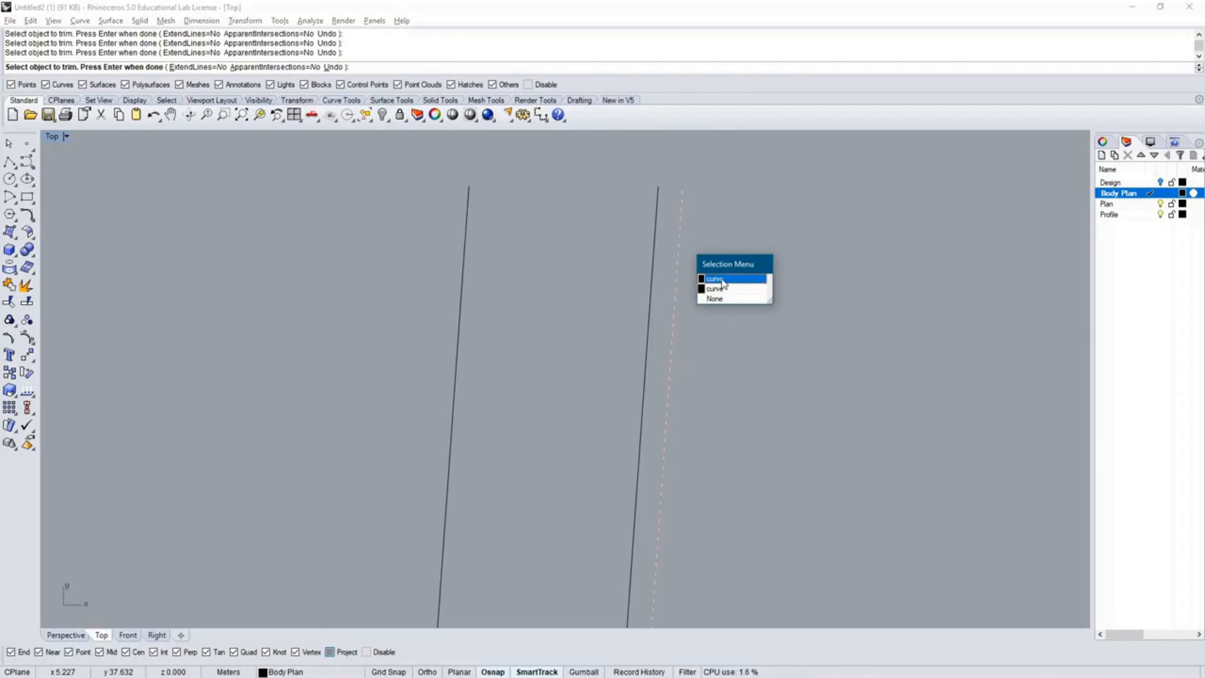
left_click(716, 278)
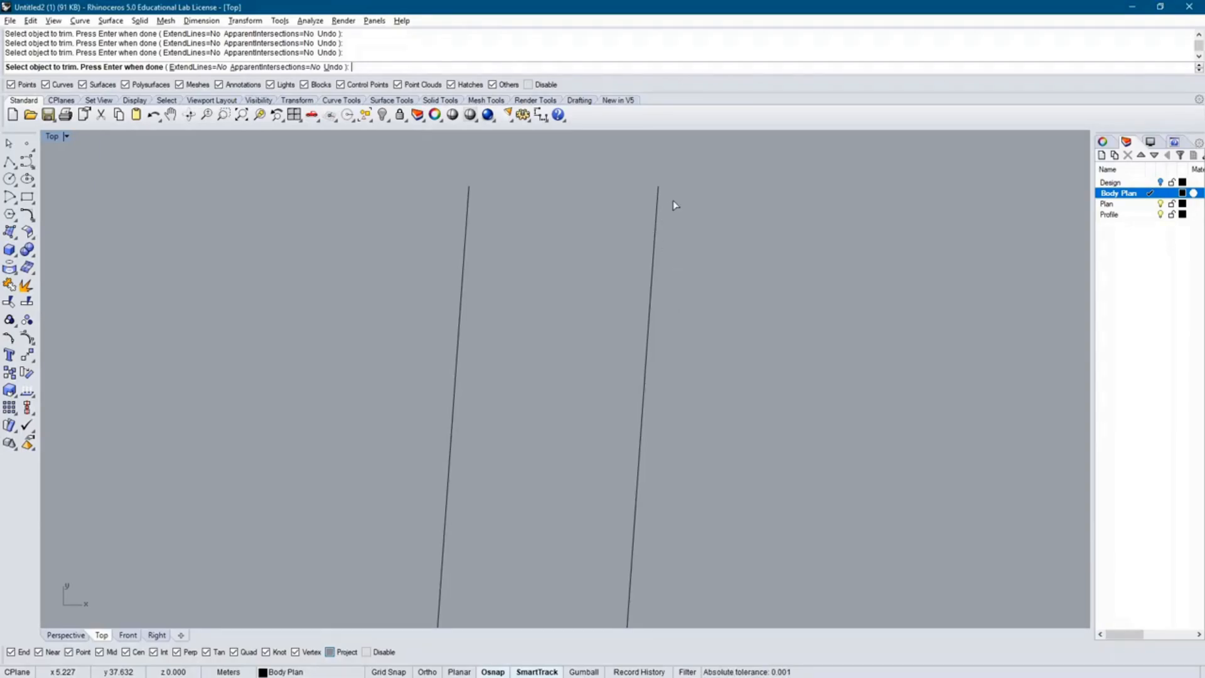
left_click(656, 204)
type("Line")
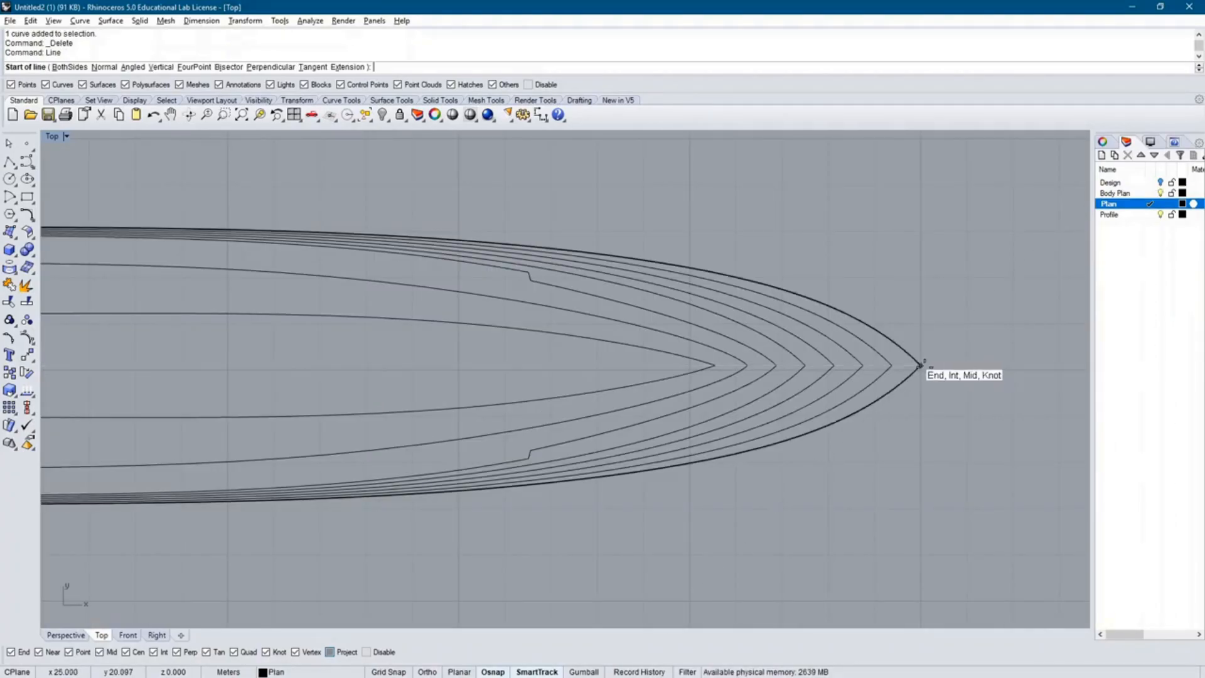
Step: Start the cutting line at the bow tip to halve the plan waterlines
left_click(919, 365)
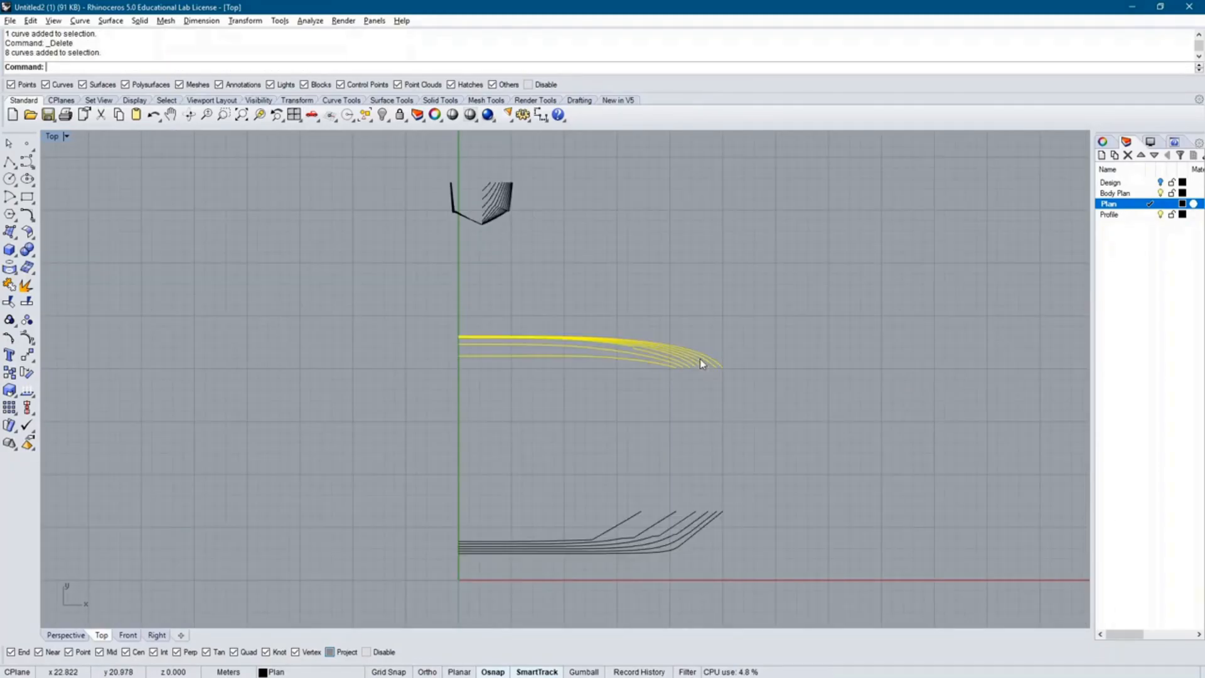
Step: Drag the plan waterlines down above the profile and move the body plan nearer them
left_click_drag(699, 363, 698, 477)
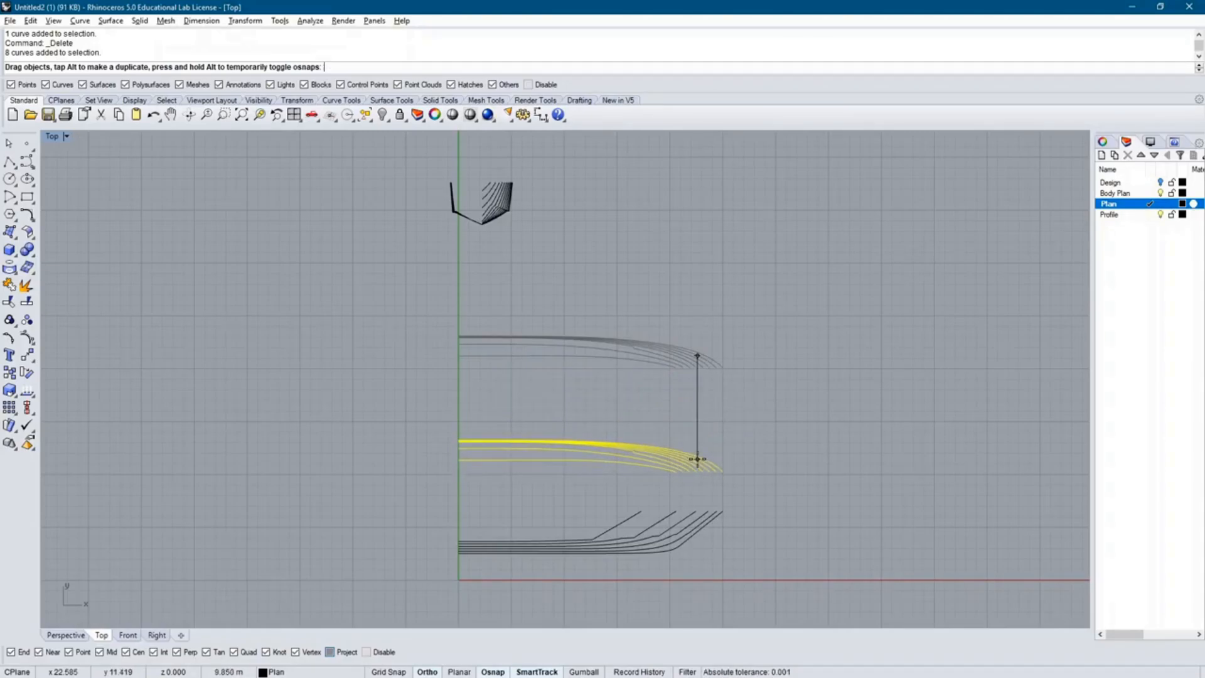
left_click_drag(696, 457, 622, 342)
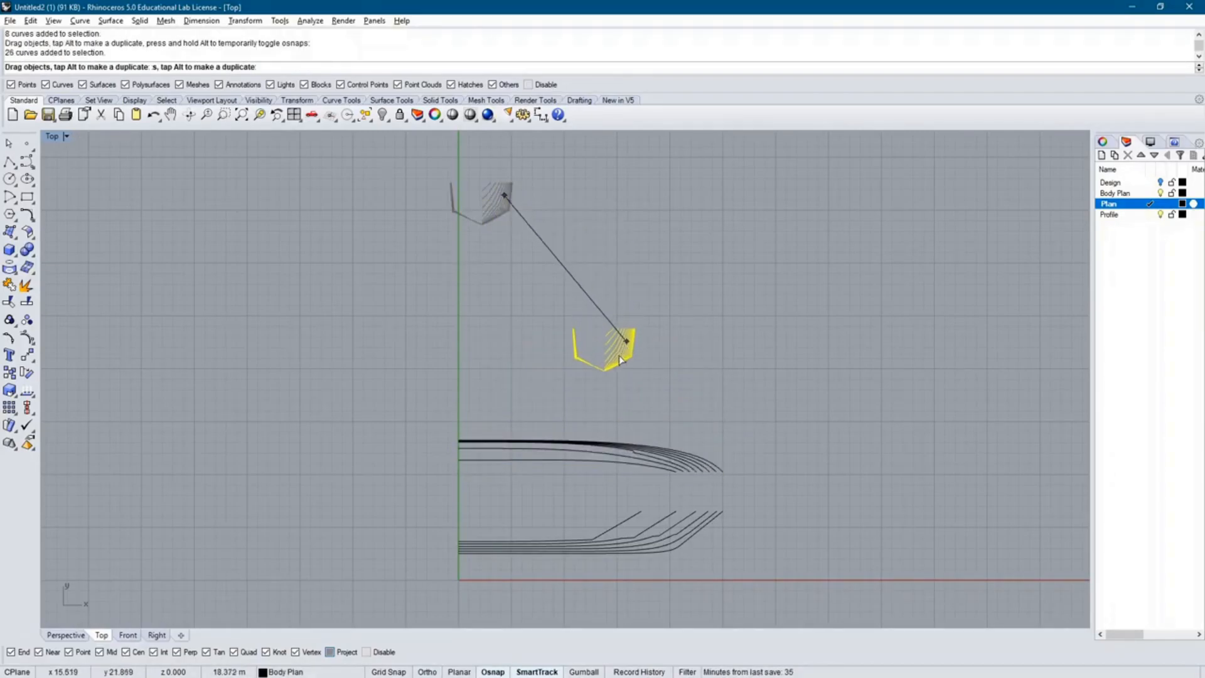
left_click_drag(623, 340, 597, 375)
type("-1")
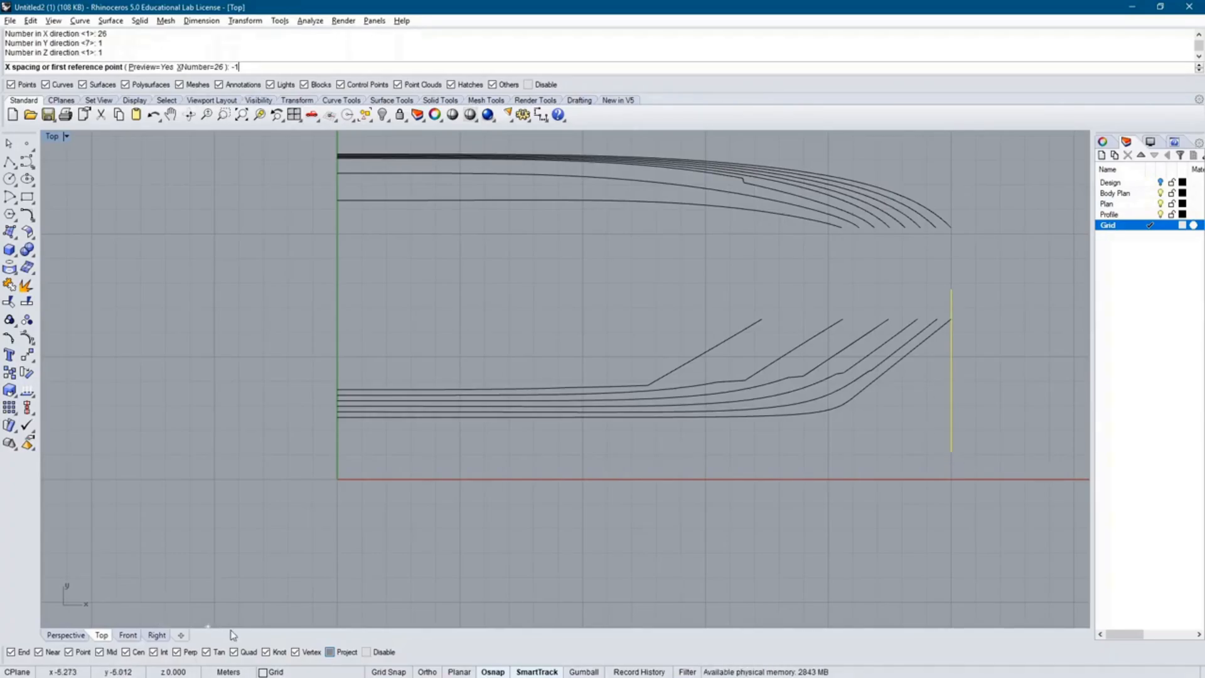
mouse_move(250, 273)
type("Line")
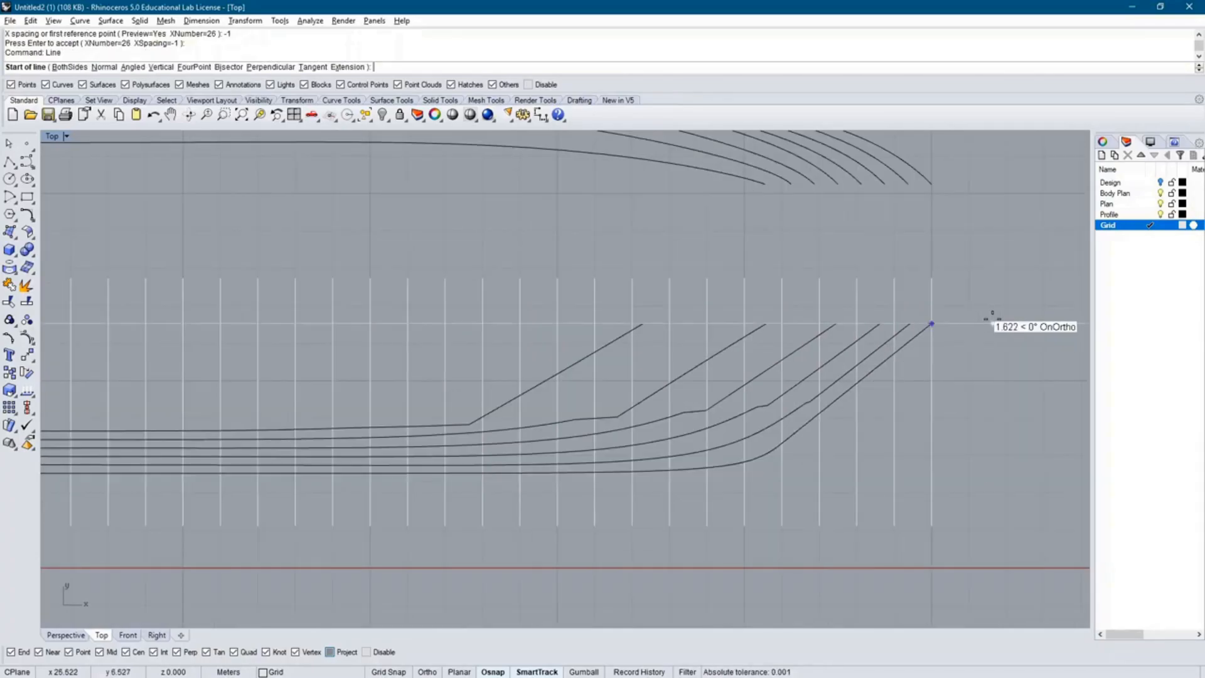
Step: Start a grid line at the profile's bow end for the station lines
left_click(931, 323)
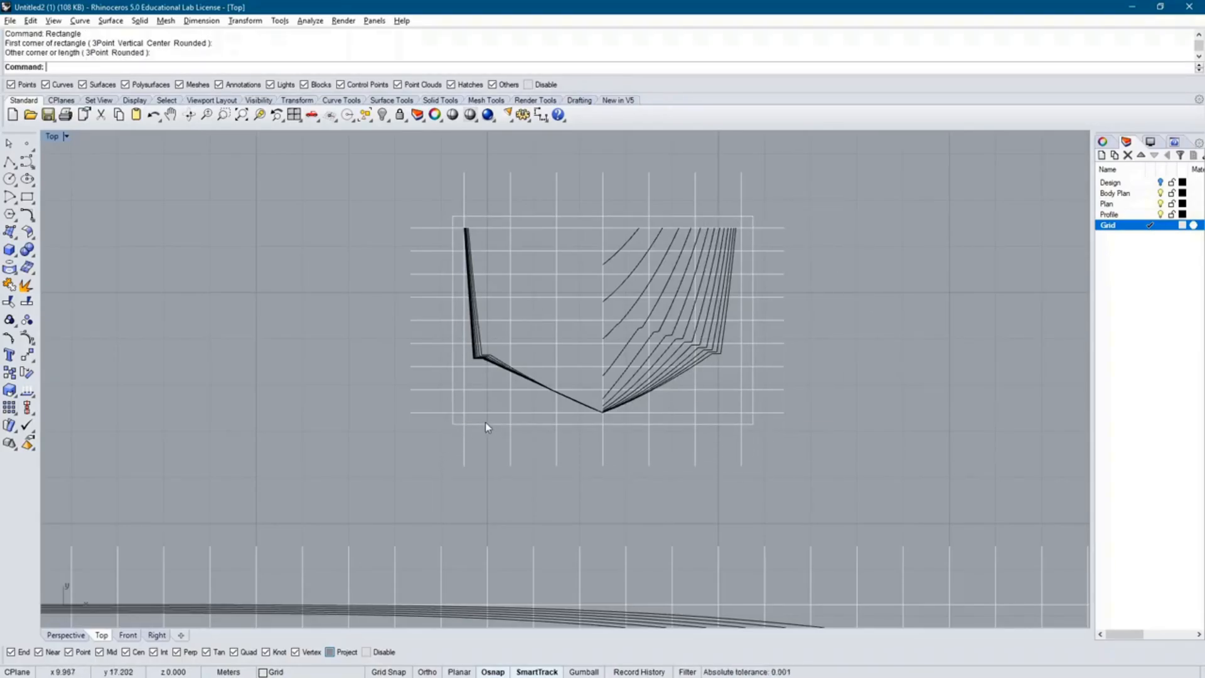
Step: Delete a stray grid line while gridding the body plan
key("Delete")
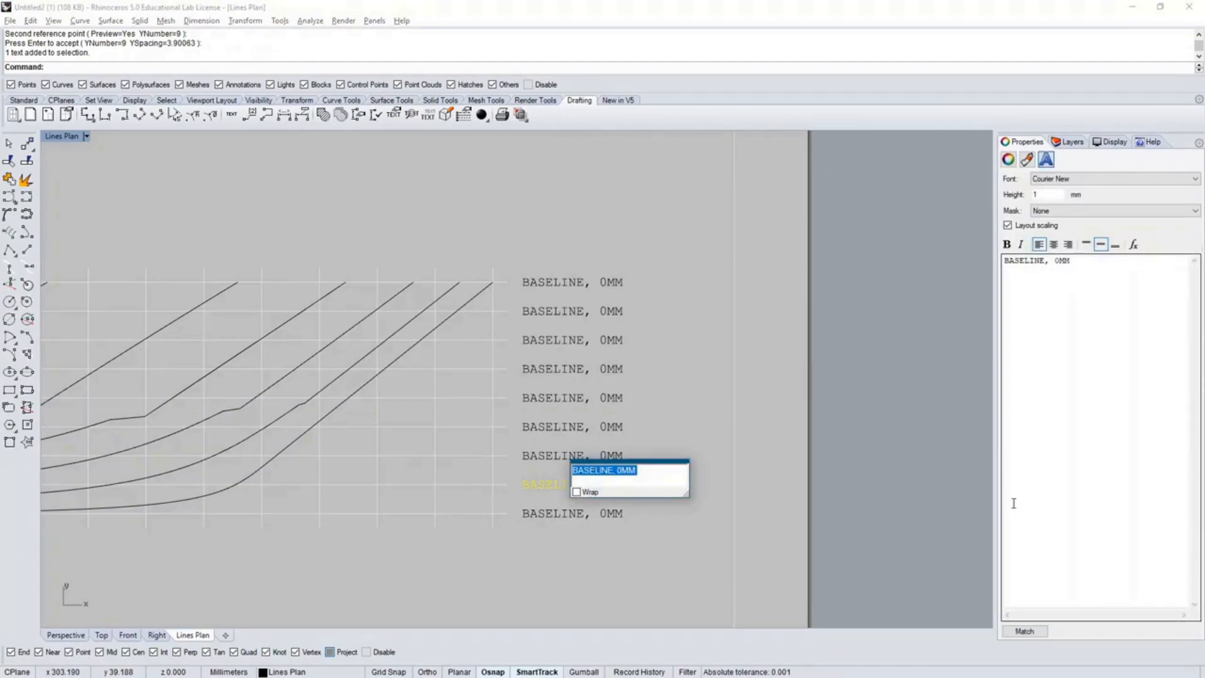
Step: Edit a copied height label to read 500 on the body plan grid
type("500")
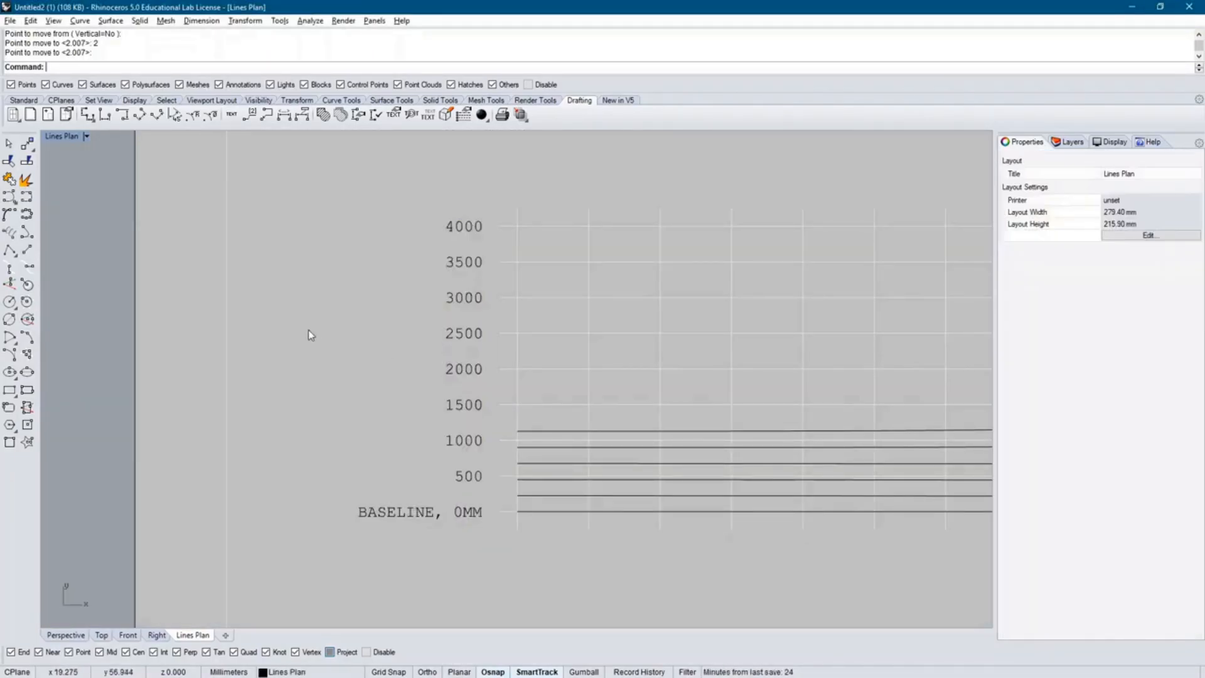
scroll("down", 3)
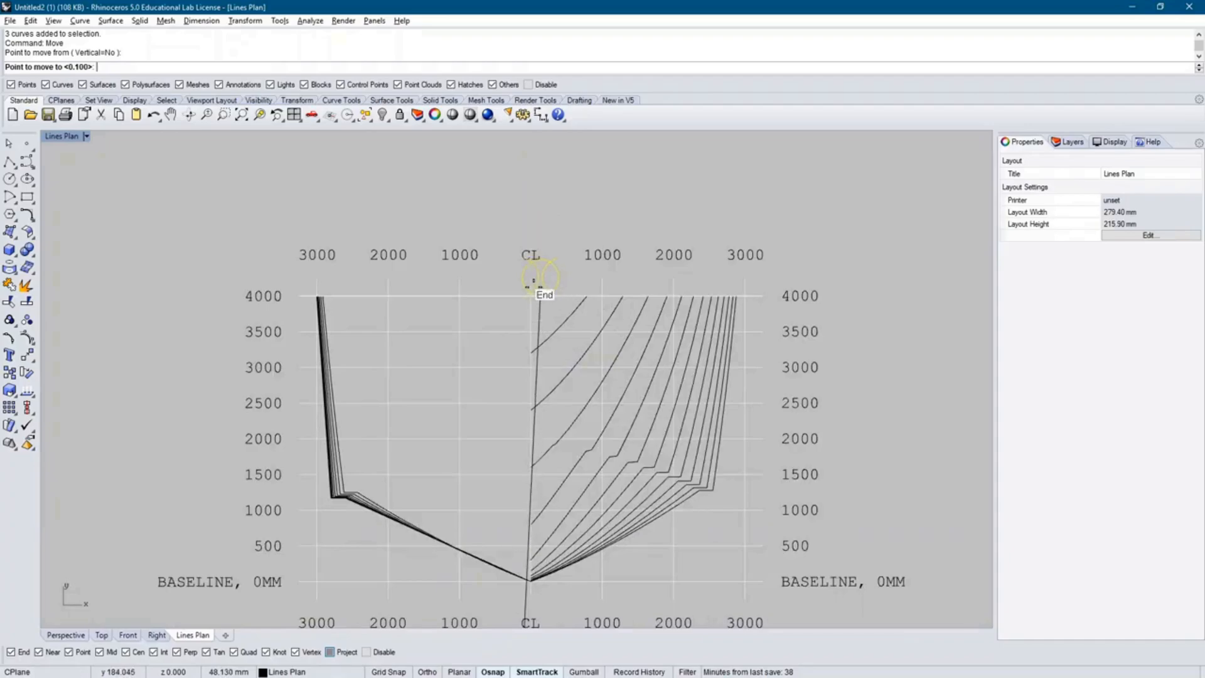
mouse_move(530, 202)
type(".25")
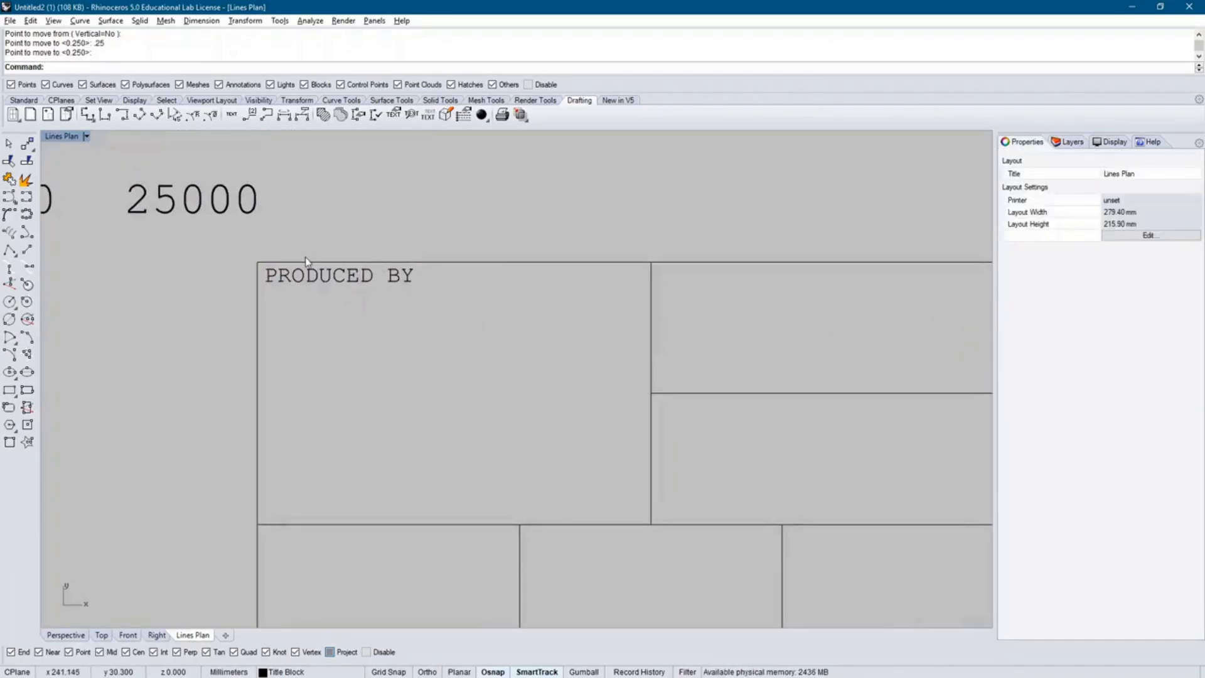
Step: Copy the PRODUCED BY label into title block cells and reword a copy
left_click(338, 275)
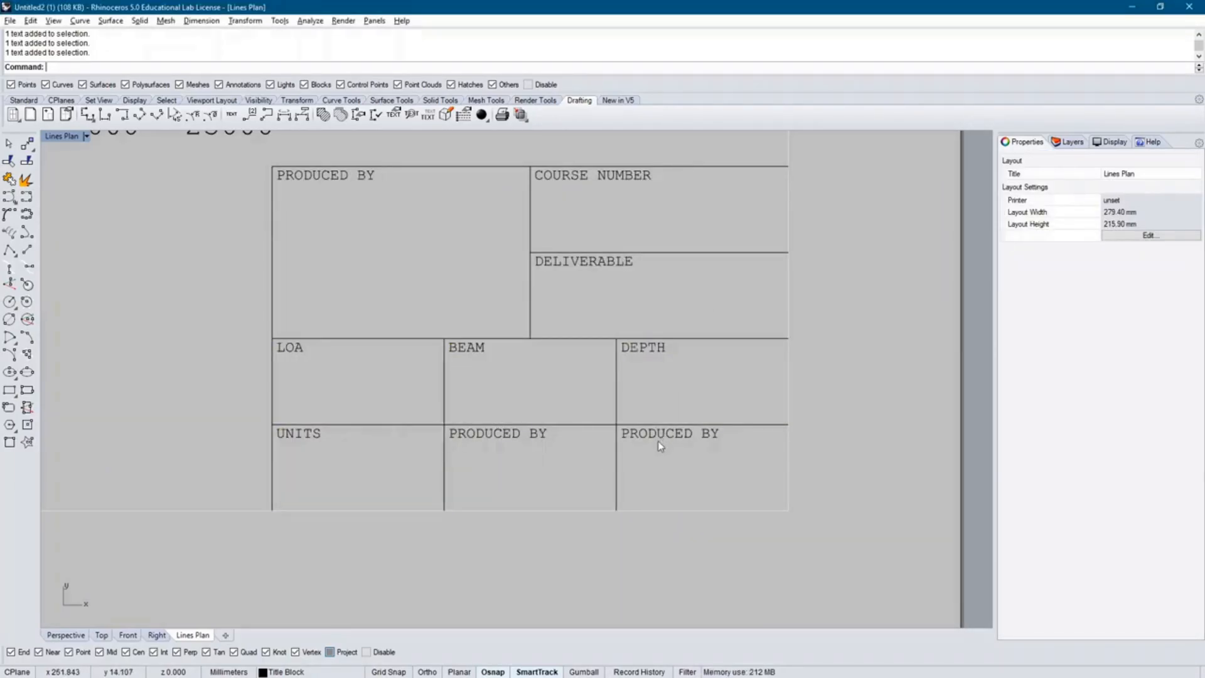
double_click(497, 433)
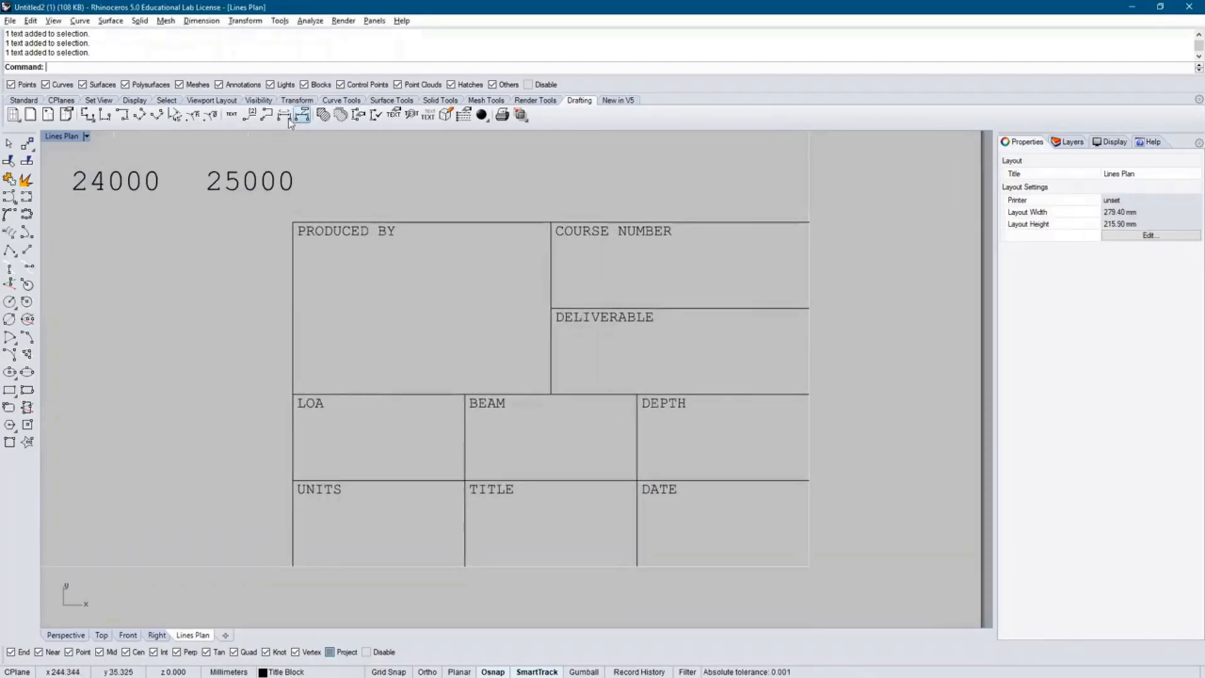
left_click(300, 115)
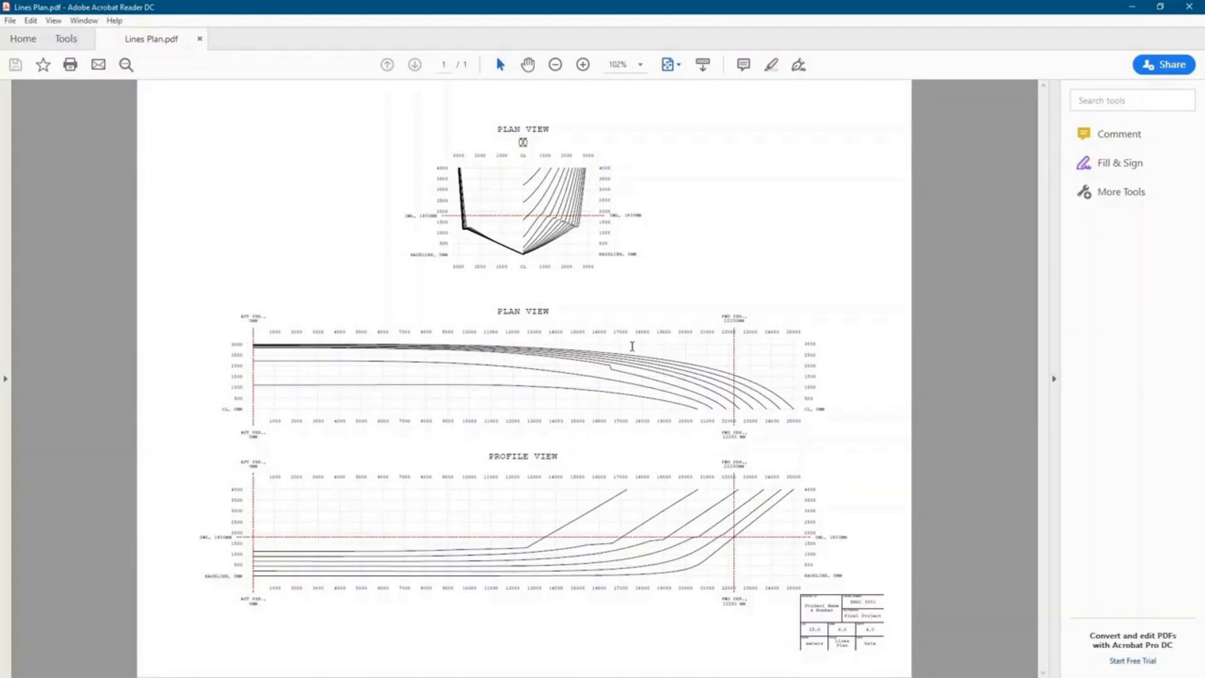
mouse_move(548, 348)
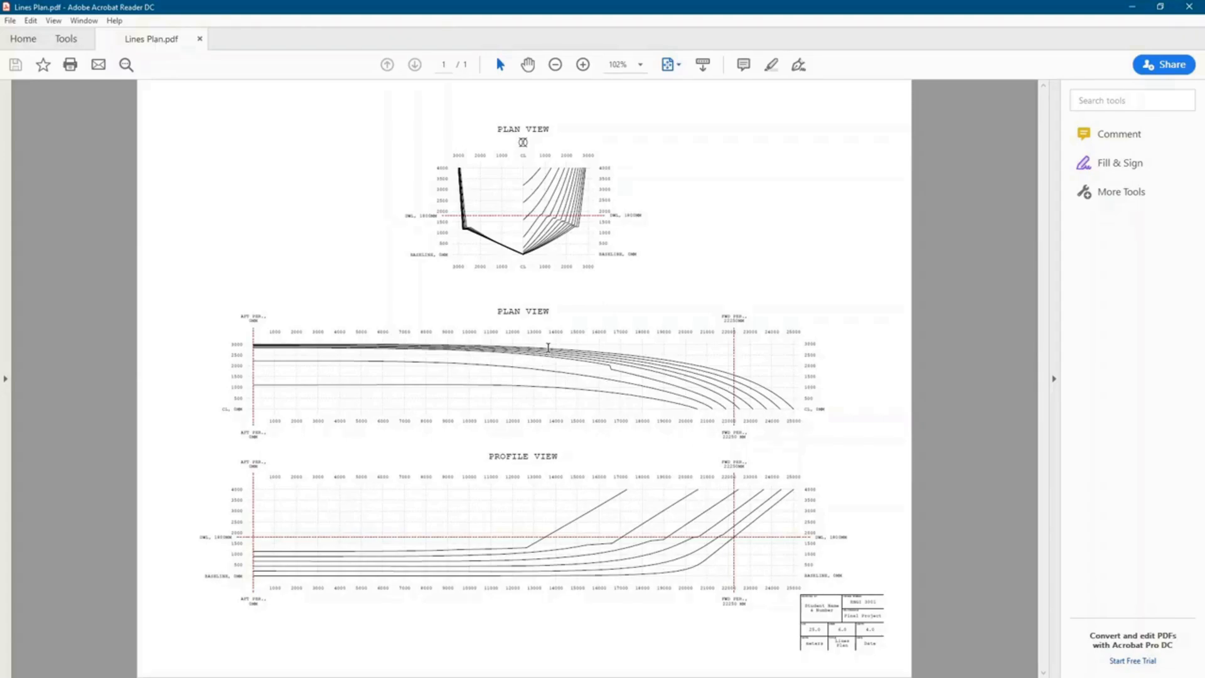
Step: Zoom into the plan waterlines and the filled title block, then back to the whole page
left_click(583, 64)
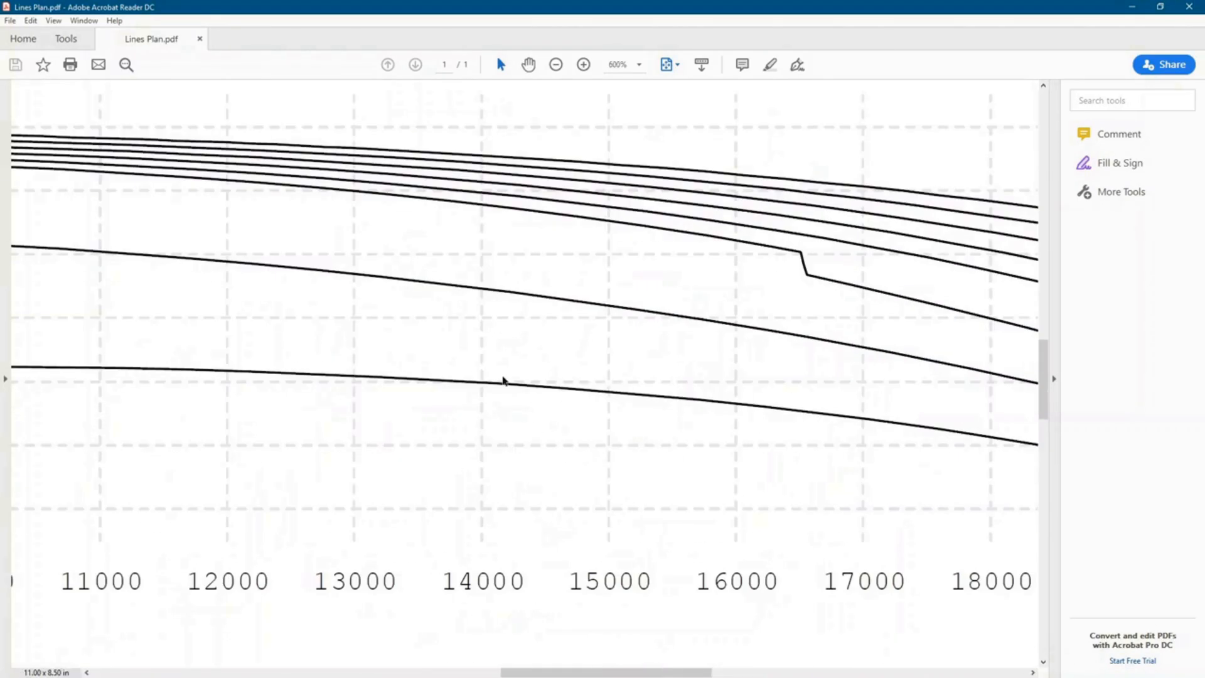
left_click(555, 64)
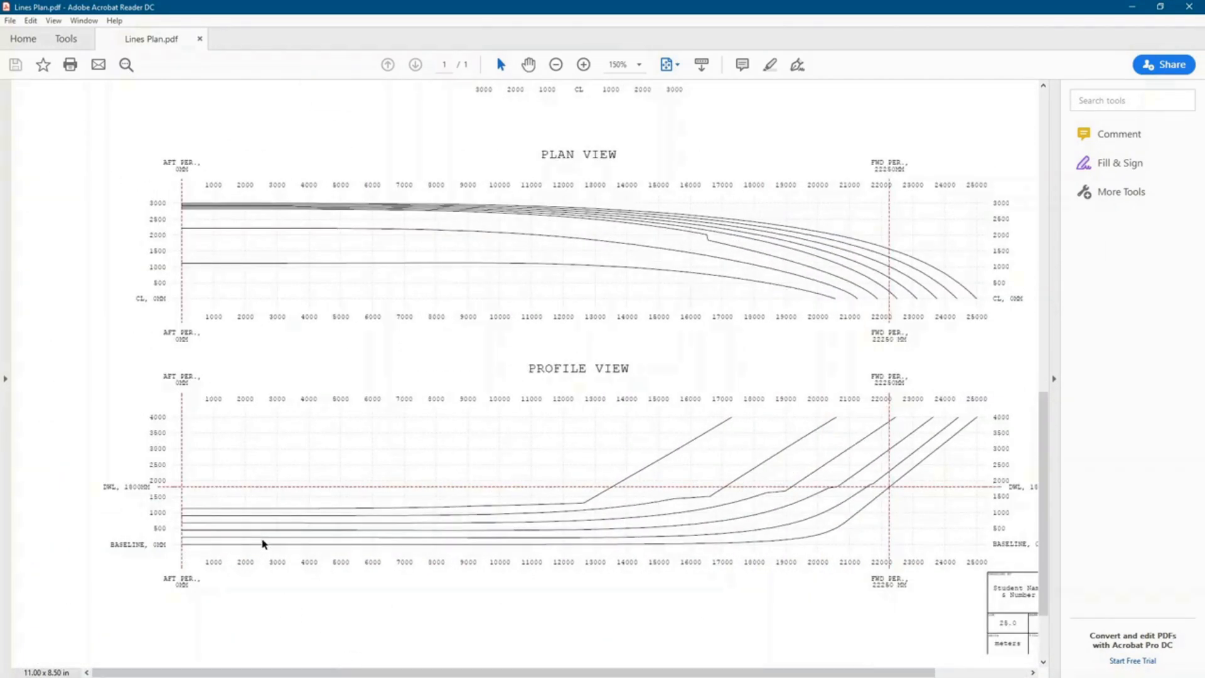
left_click(584, 64)
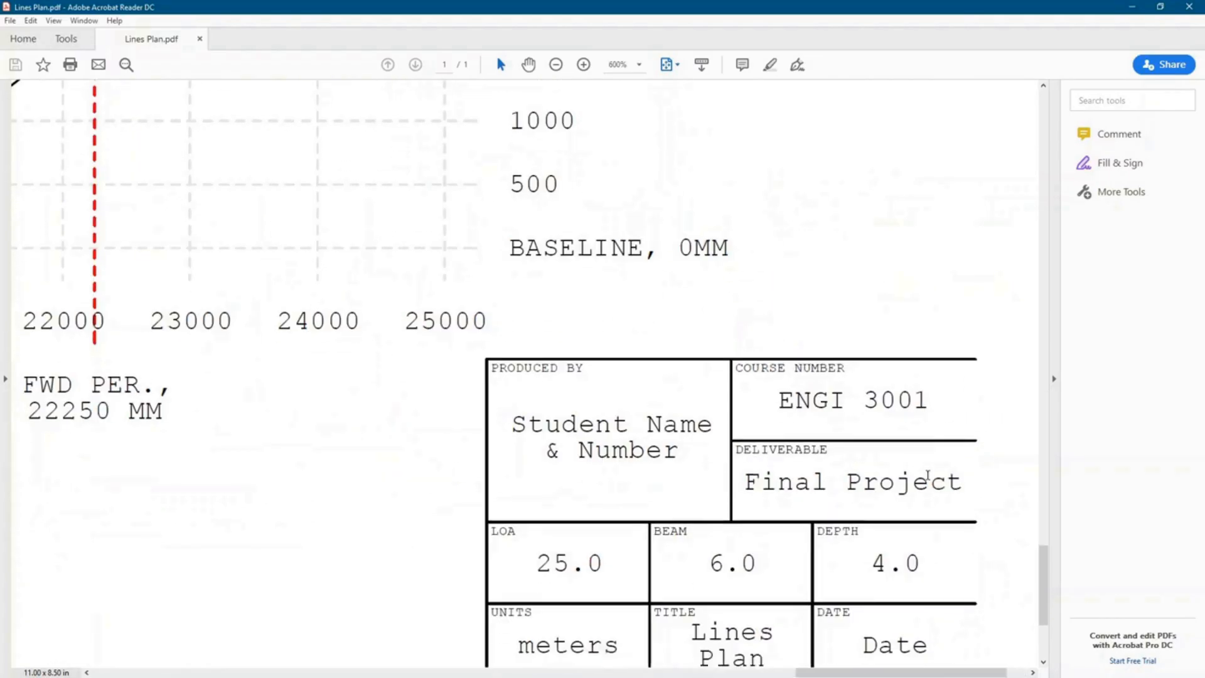
left_click(555, 64)
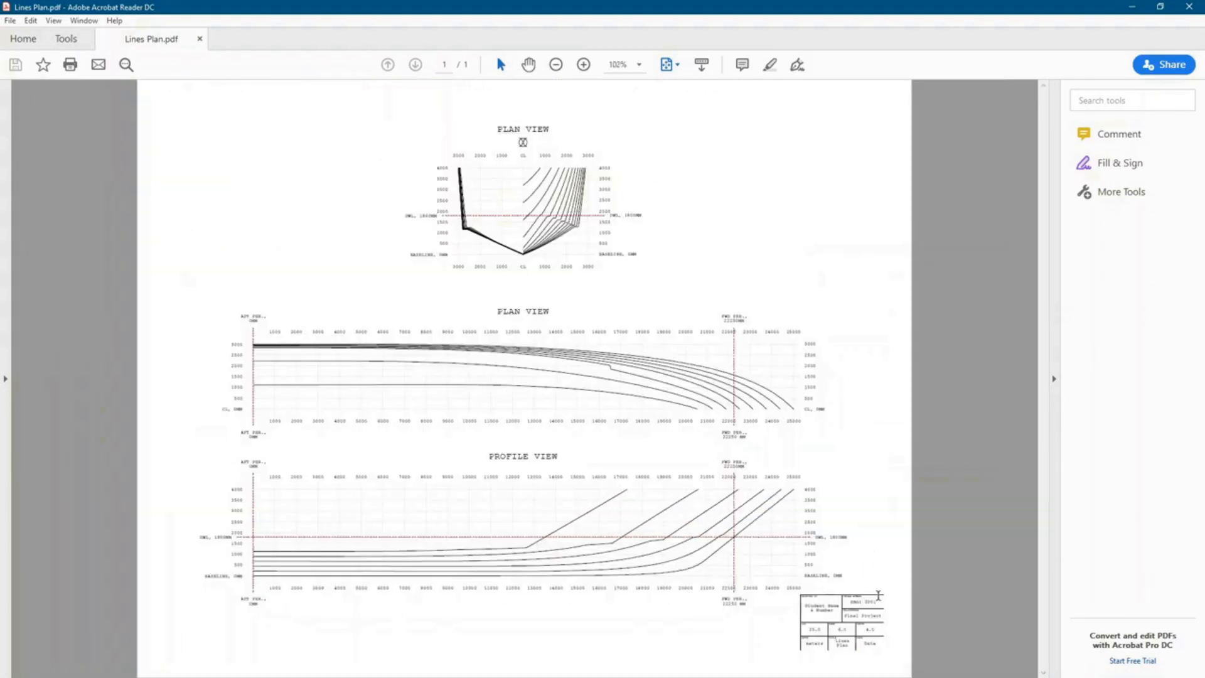